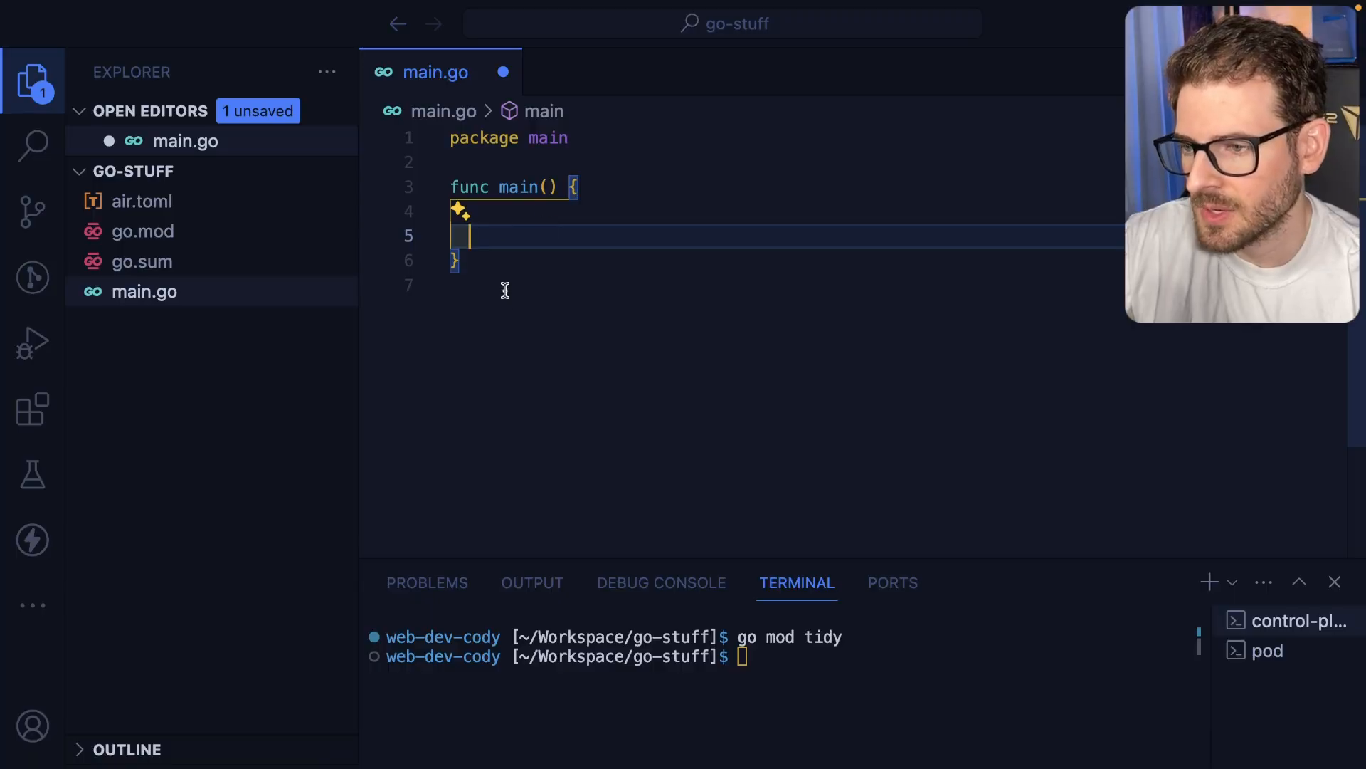
mouse_move(549, 249)
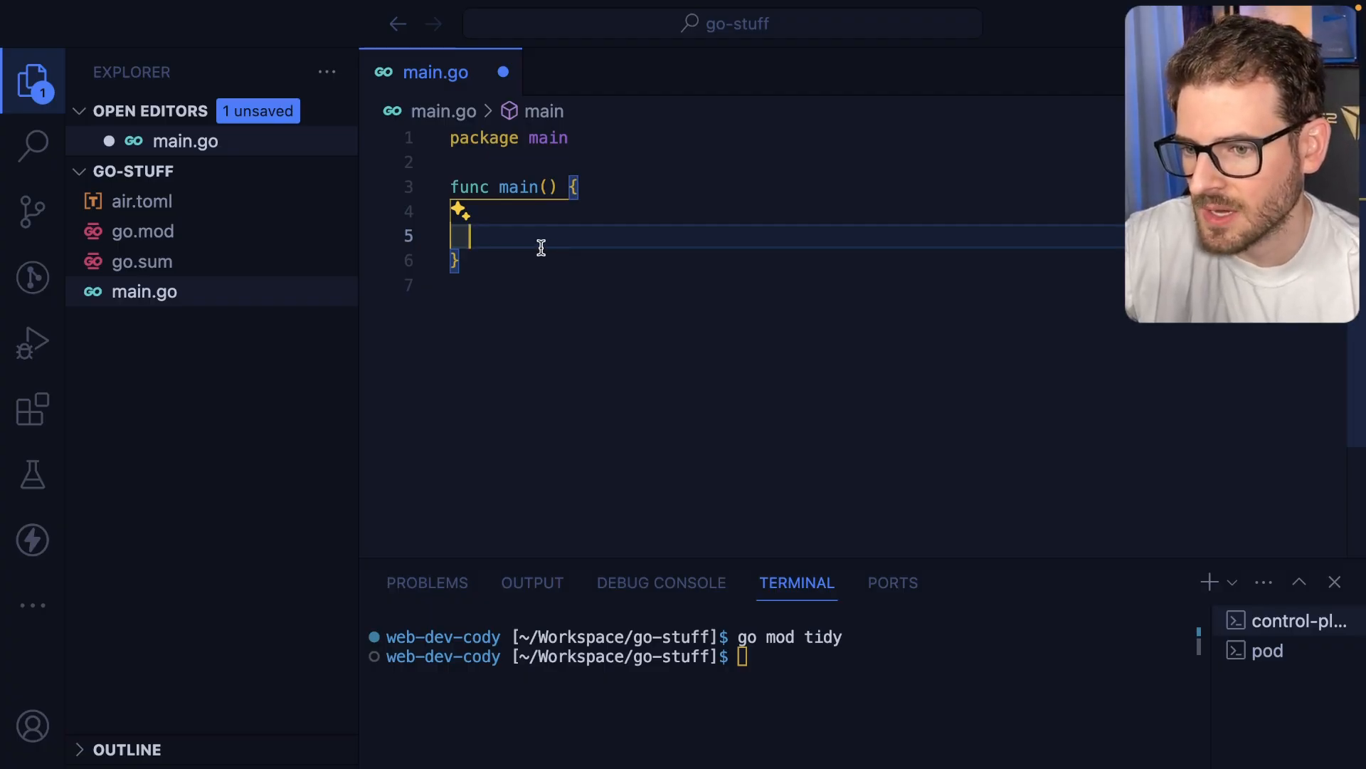
- Add an anonymous goroutine calling fmt.Print("Hello ") to main
text(go func()
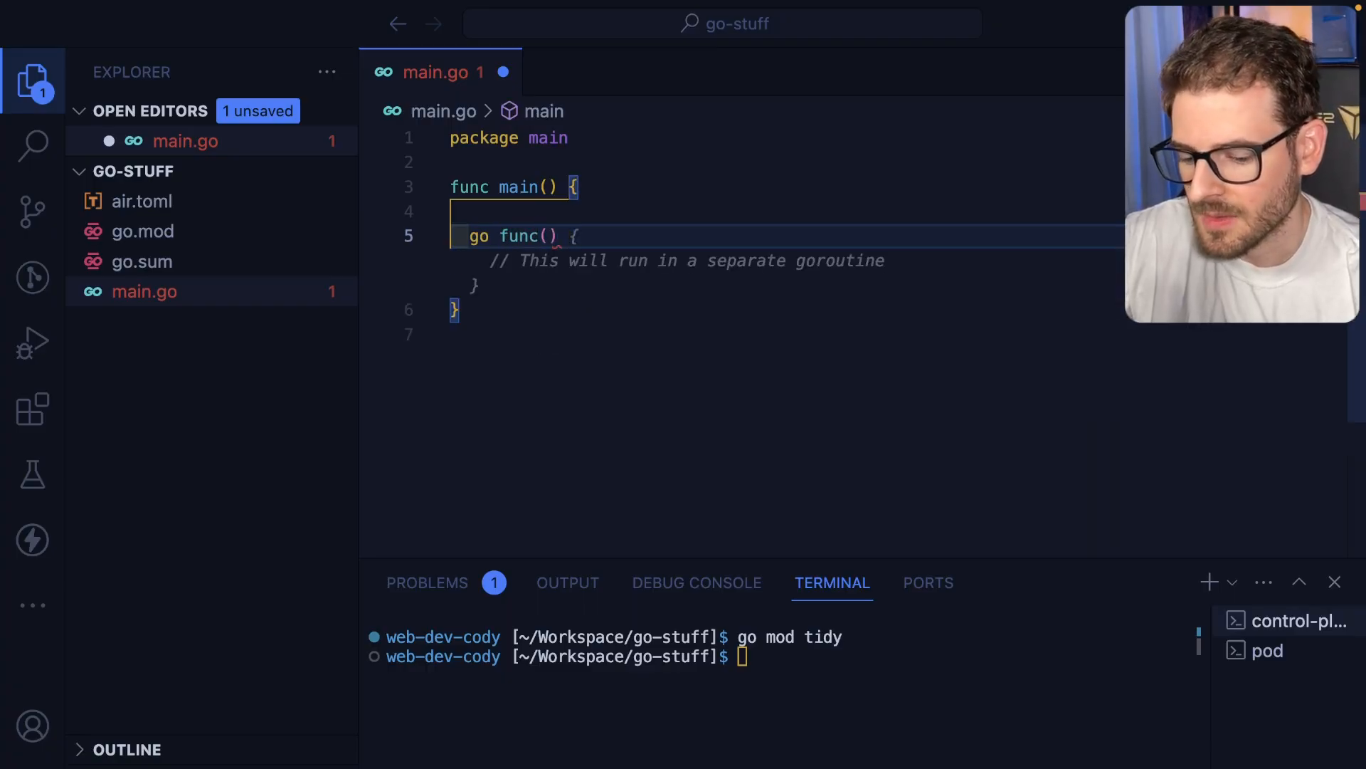
text(fmt.print("Hello)
click(782, 656)
text(go run main.go)
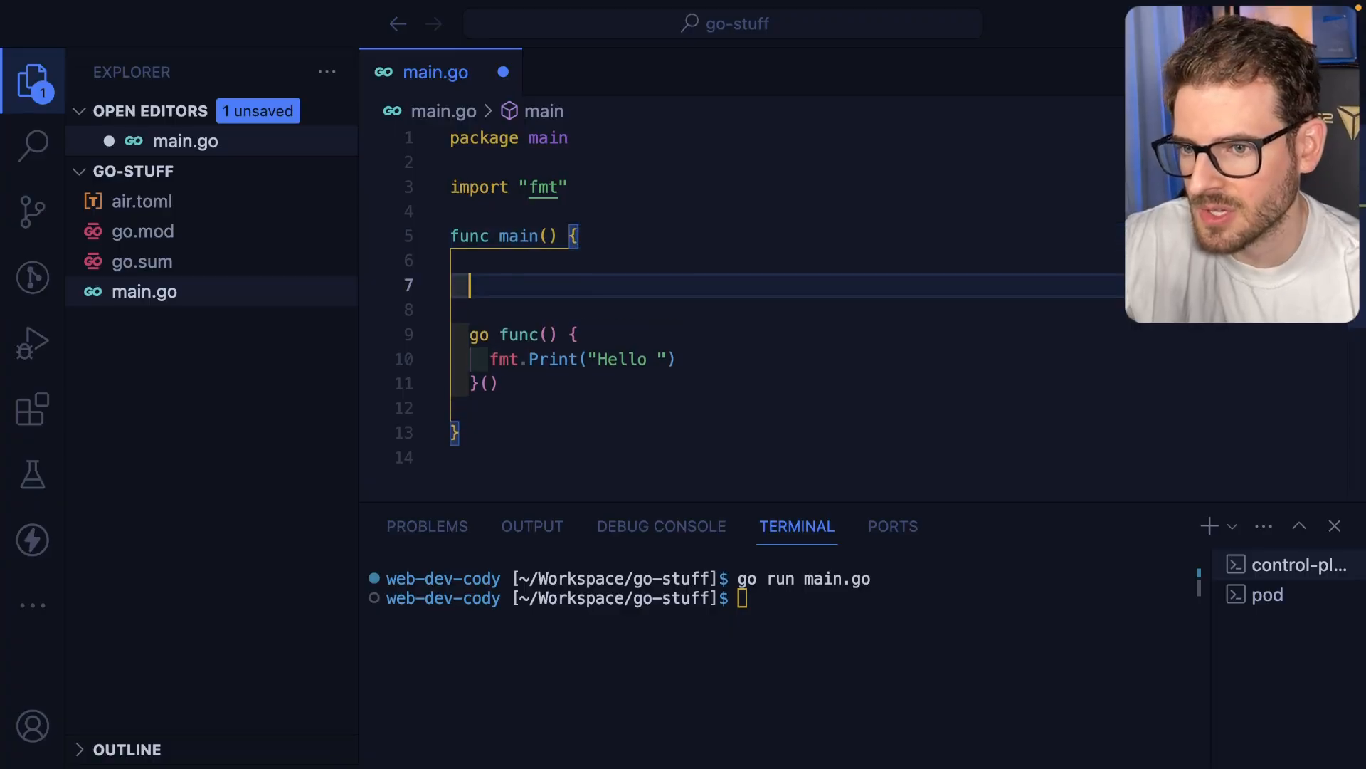
- Add var wg sync.WaitGroup with Add, deferred Done and Wait, then run go run main.go
text(var wg sync.WaitGroup)
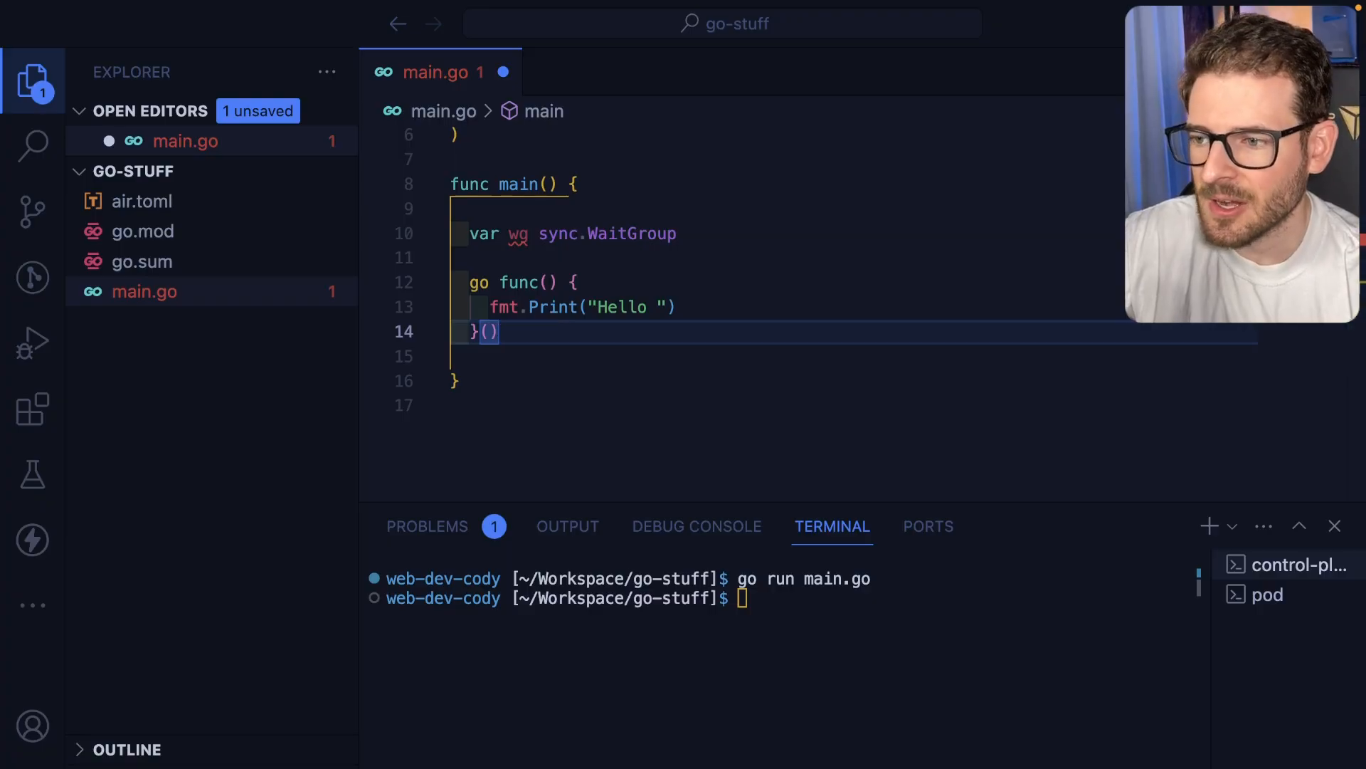
mouse_move(564, 341)
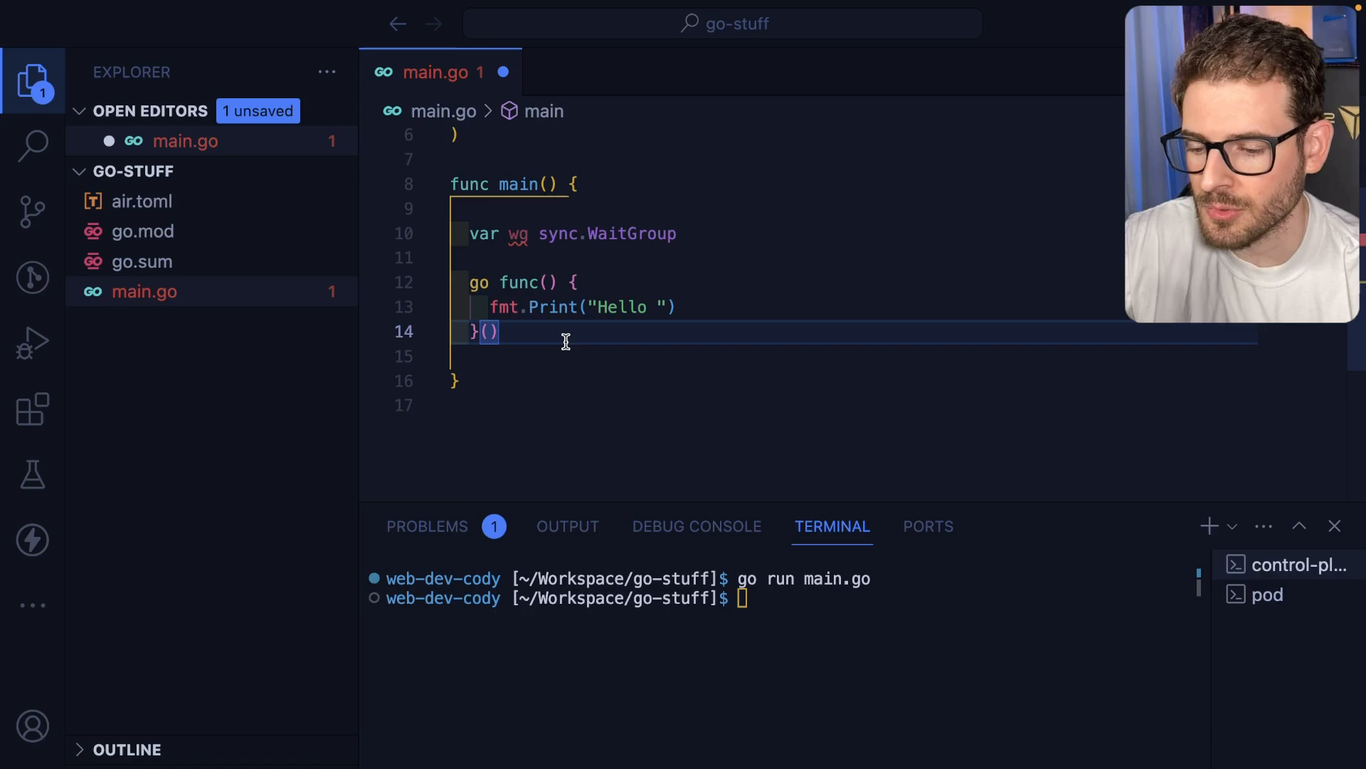
text(wg.Add(1)
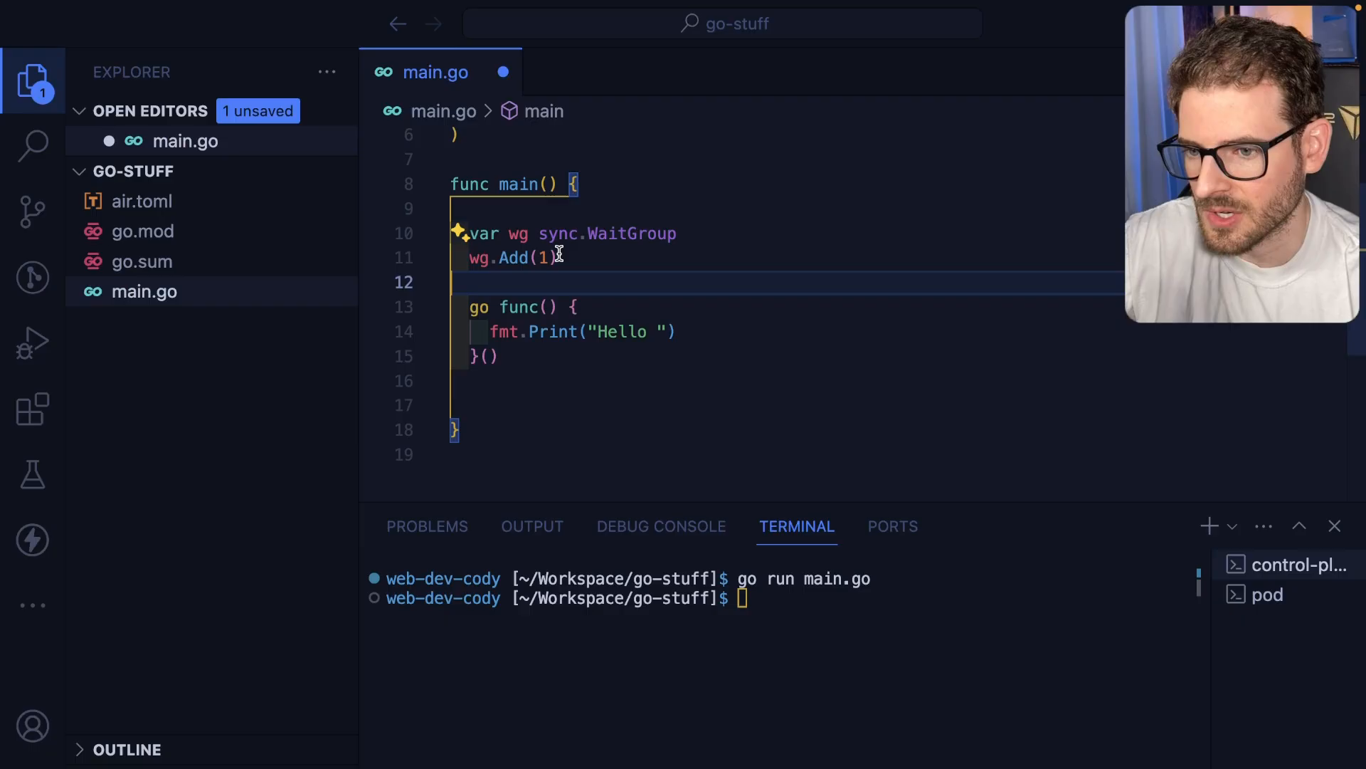
key(ctrl+s)
text(defer wg.Done()
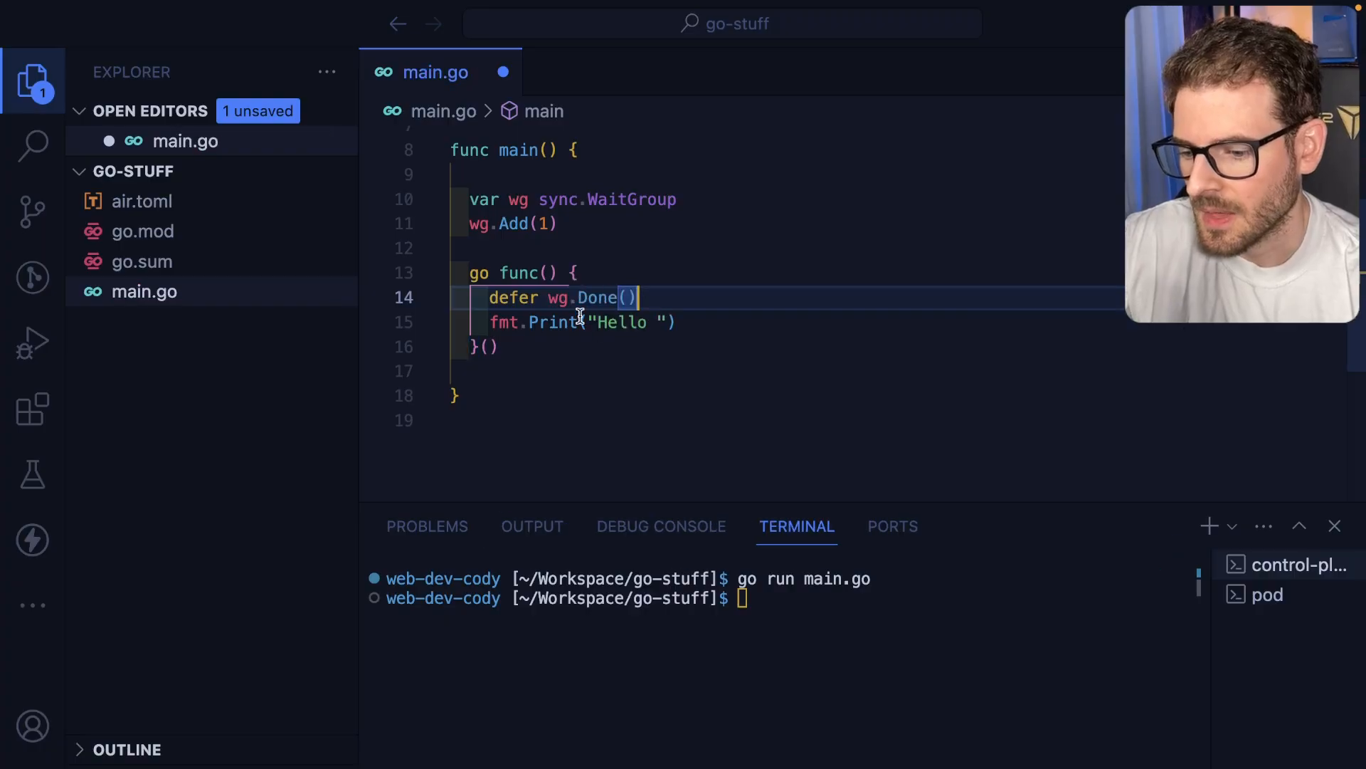
text(wg.w)
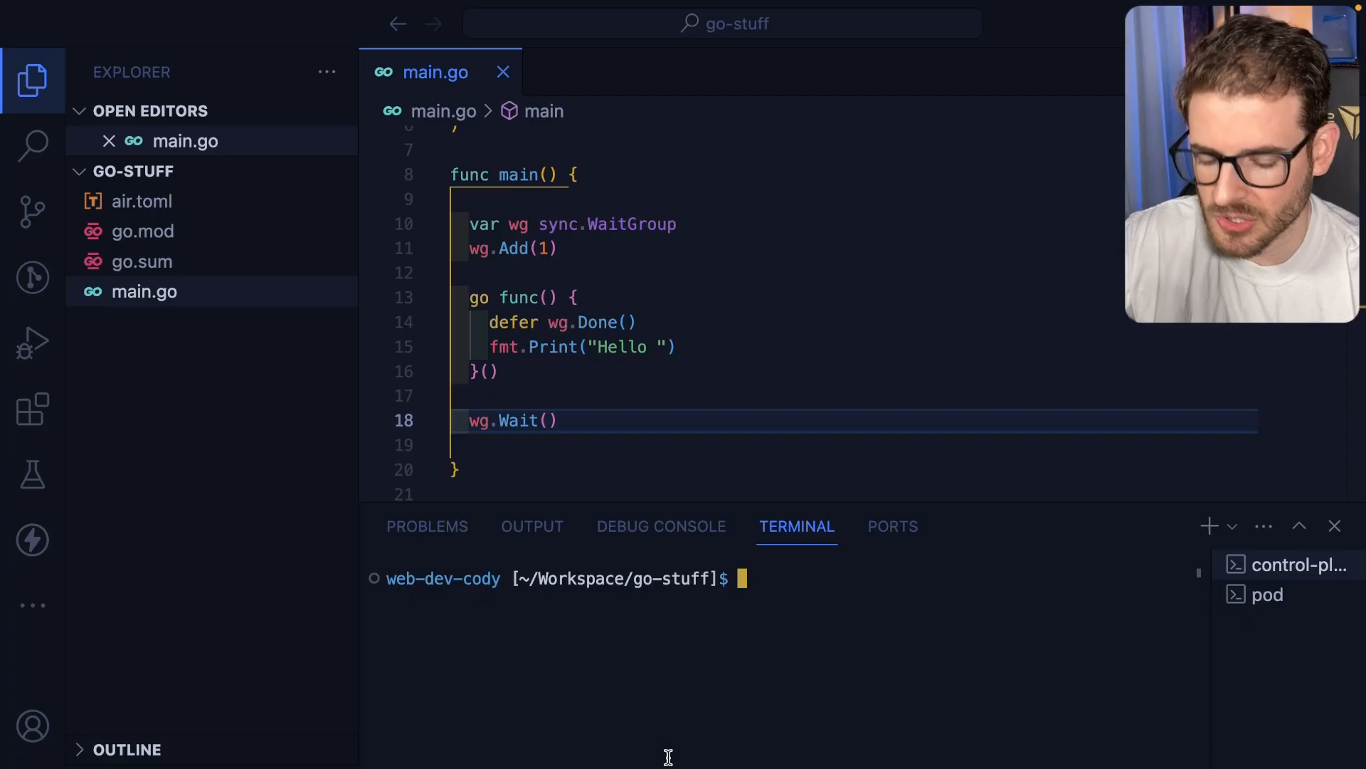
text(go run main.go)
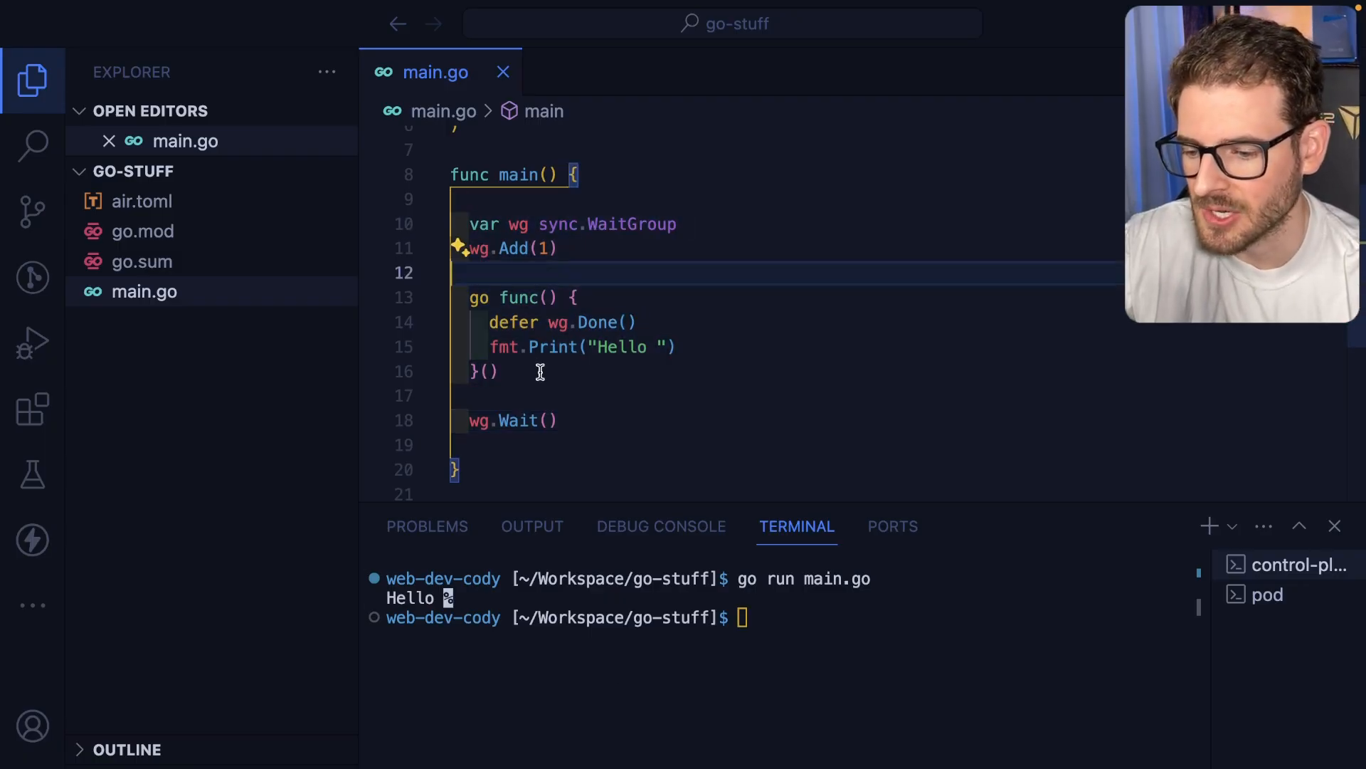
key(Enter)
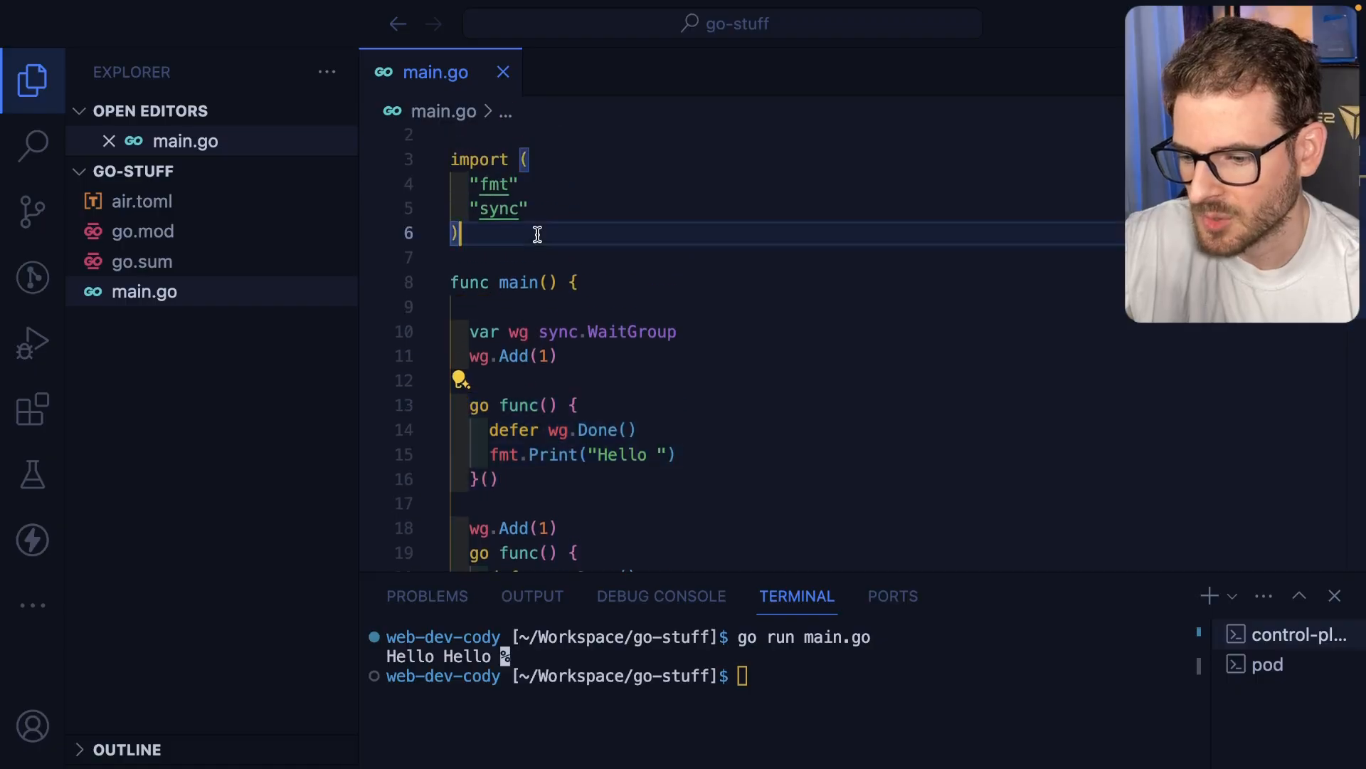
- Create func reader(id int, wg *sync.WaitGroup) and call wg.Add(2) in main
text(func reader() {)
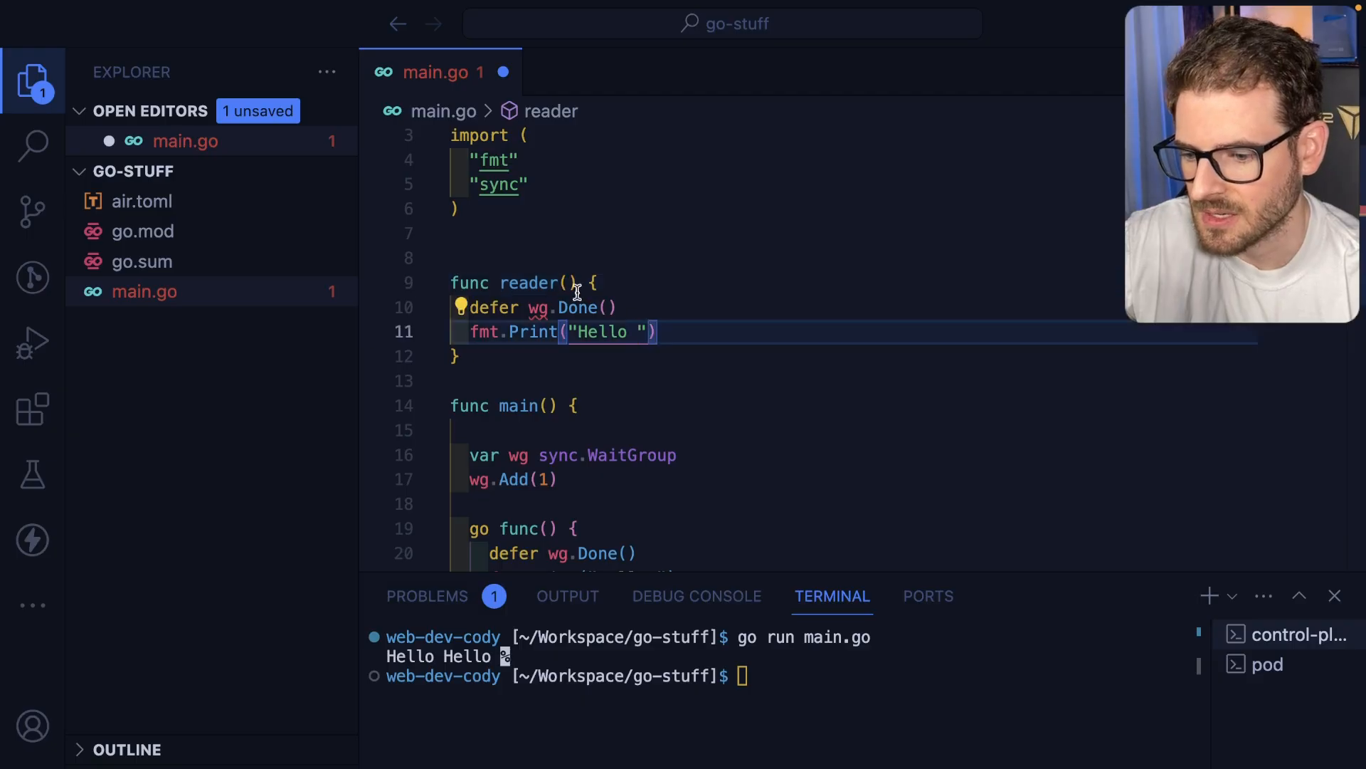
text(wg *sync.WaitGroup)
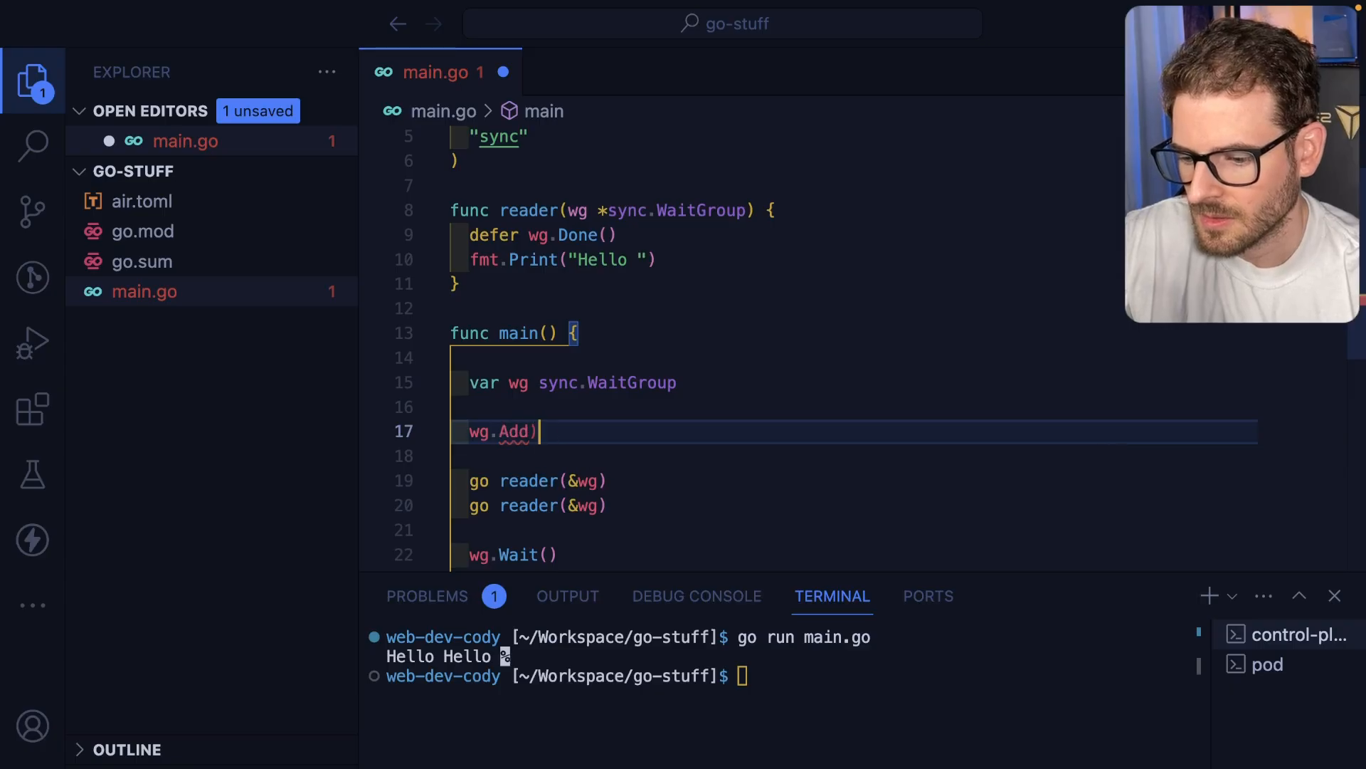
text((2)
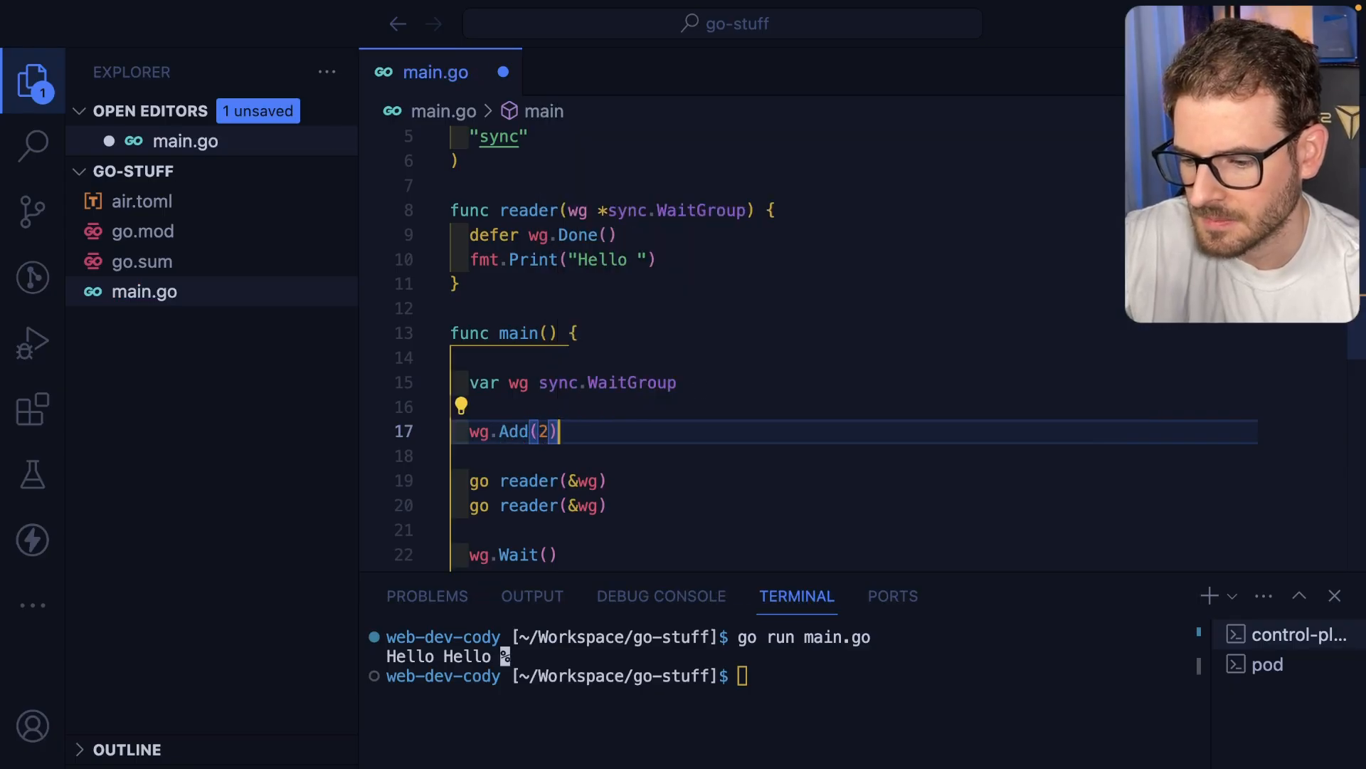
text(ln)
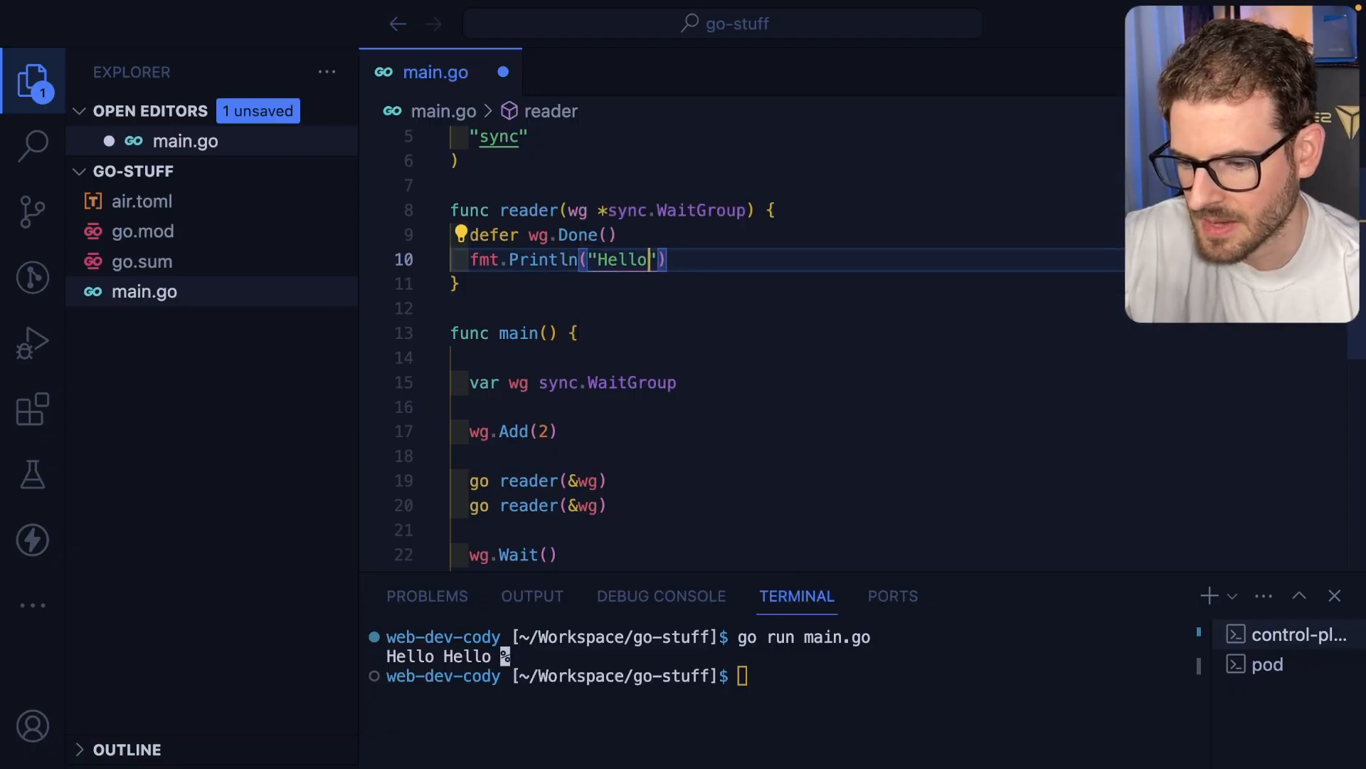
mouse_move(692, 210)
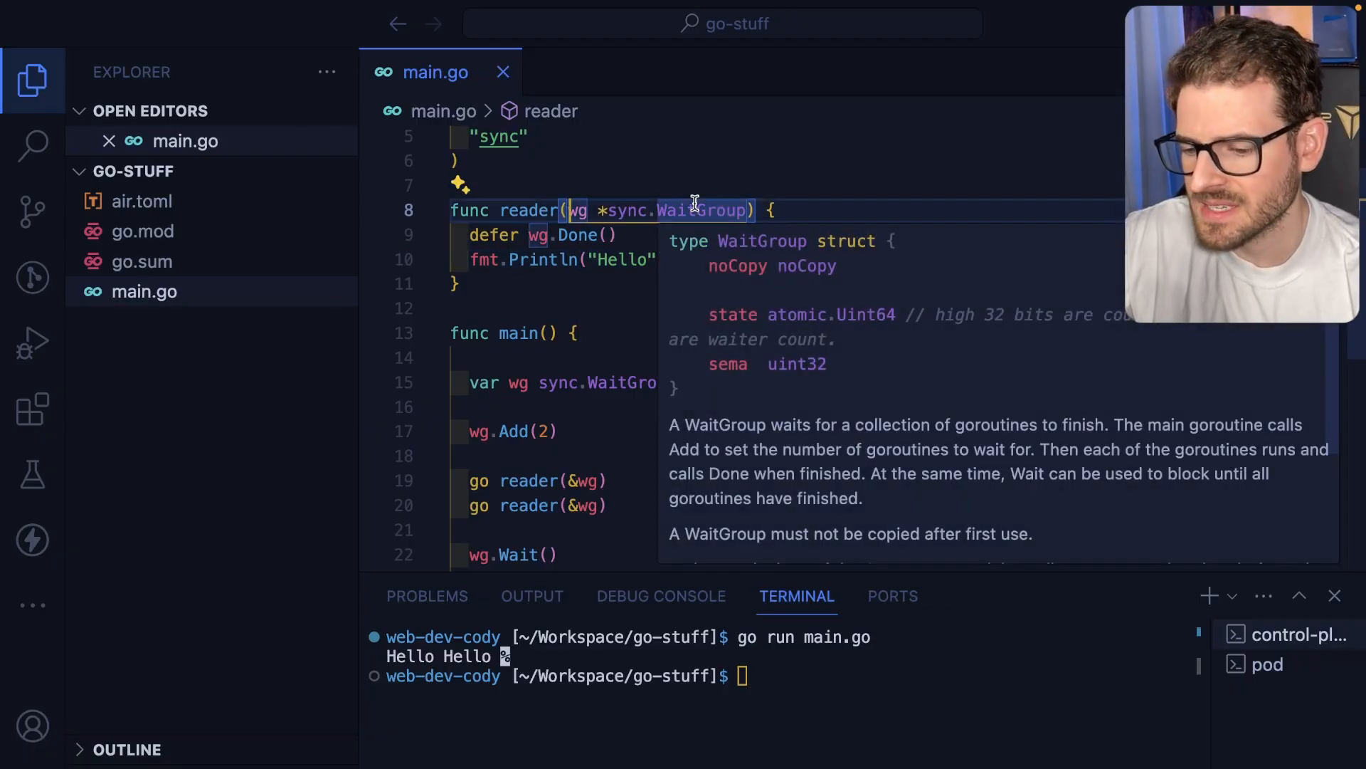
text(id int,)
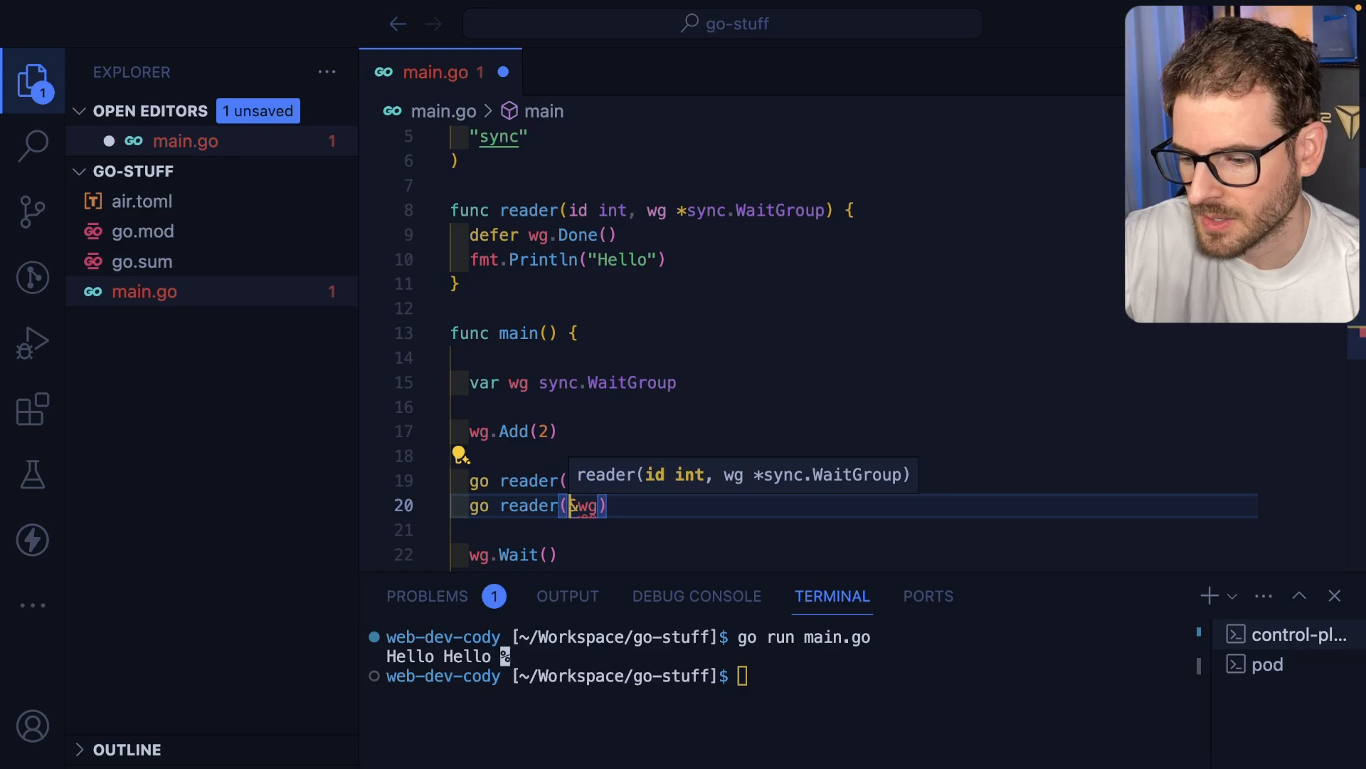
key(ctrl+s)
text(f)
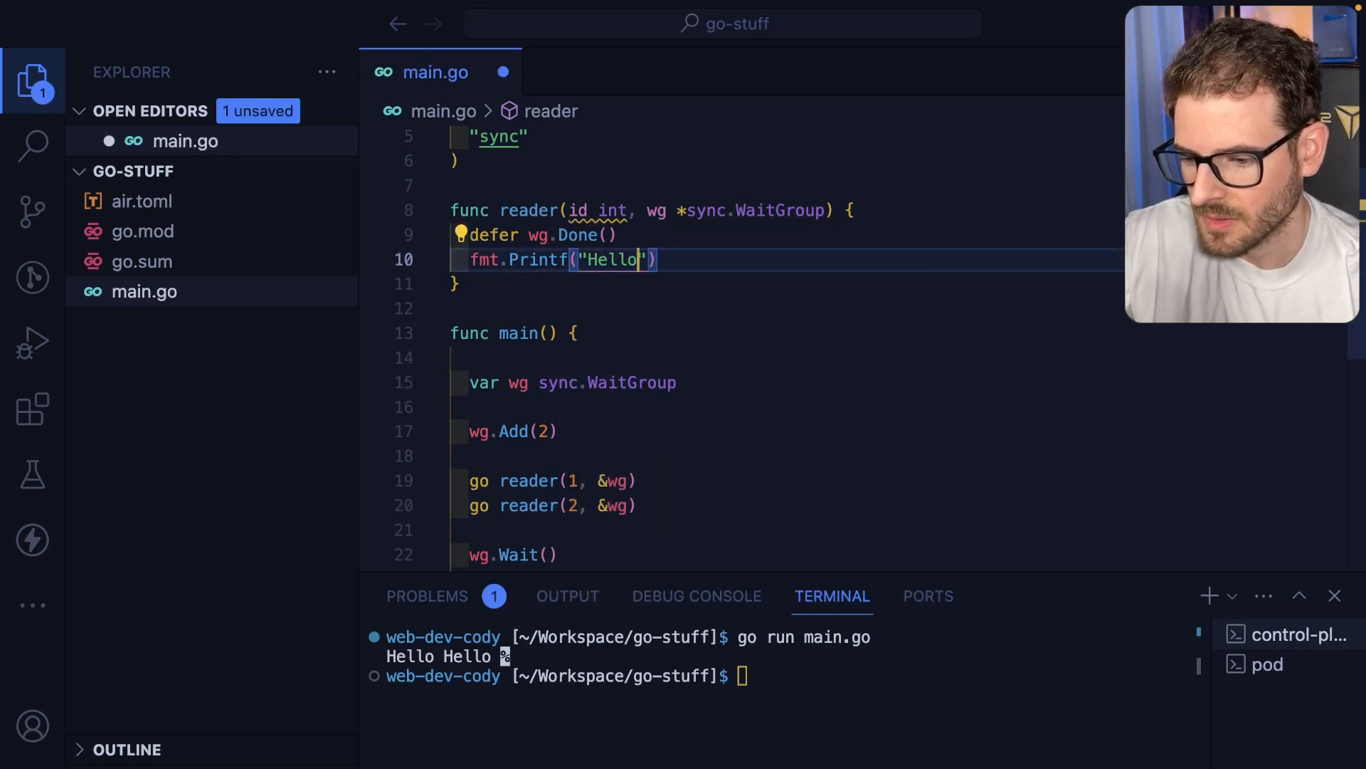
- Make reader print "Reader Ran %d\n" with its id, then run go run main.go
text(Reader R)
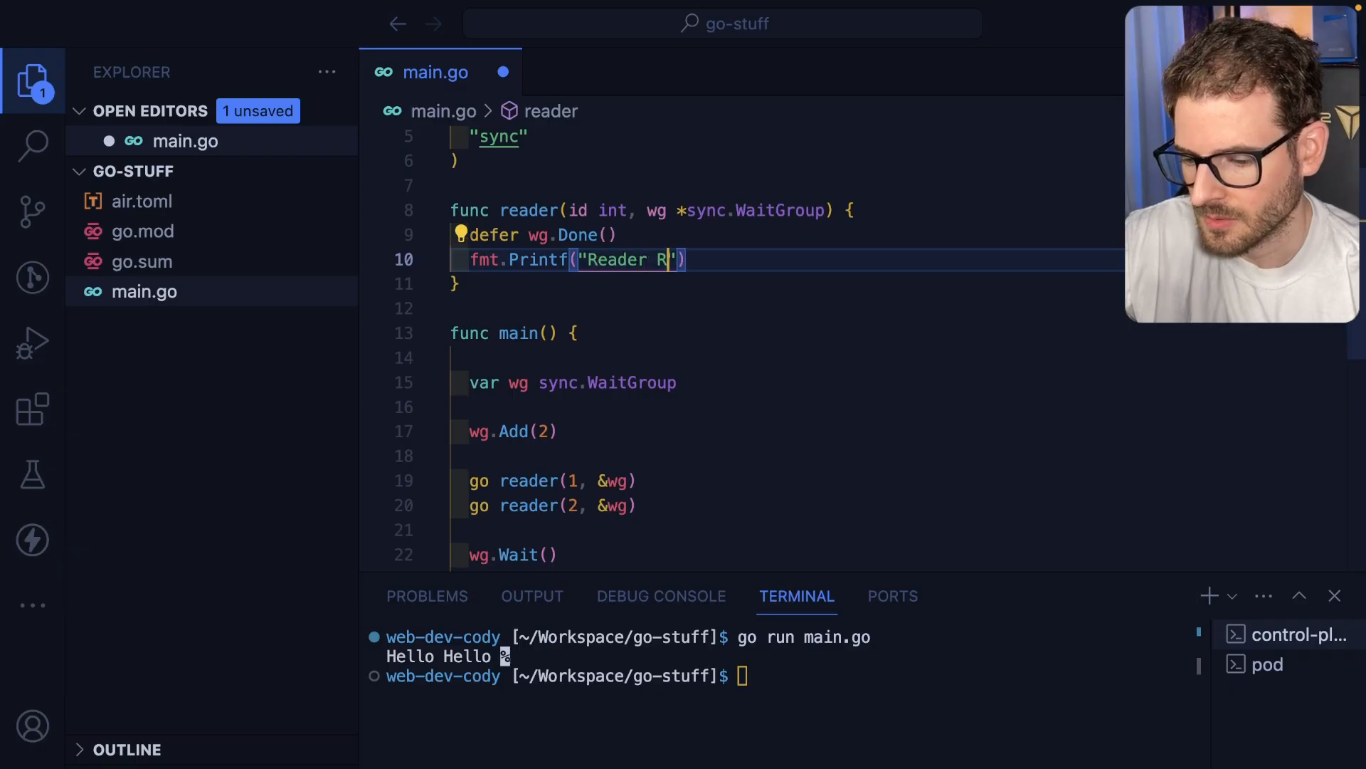
text(an %d\n", id)
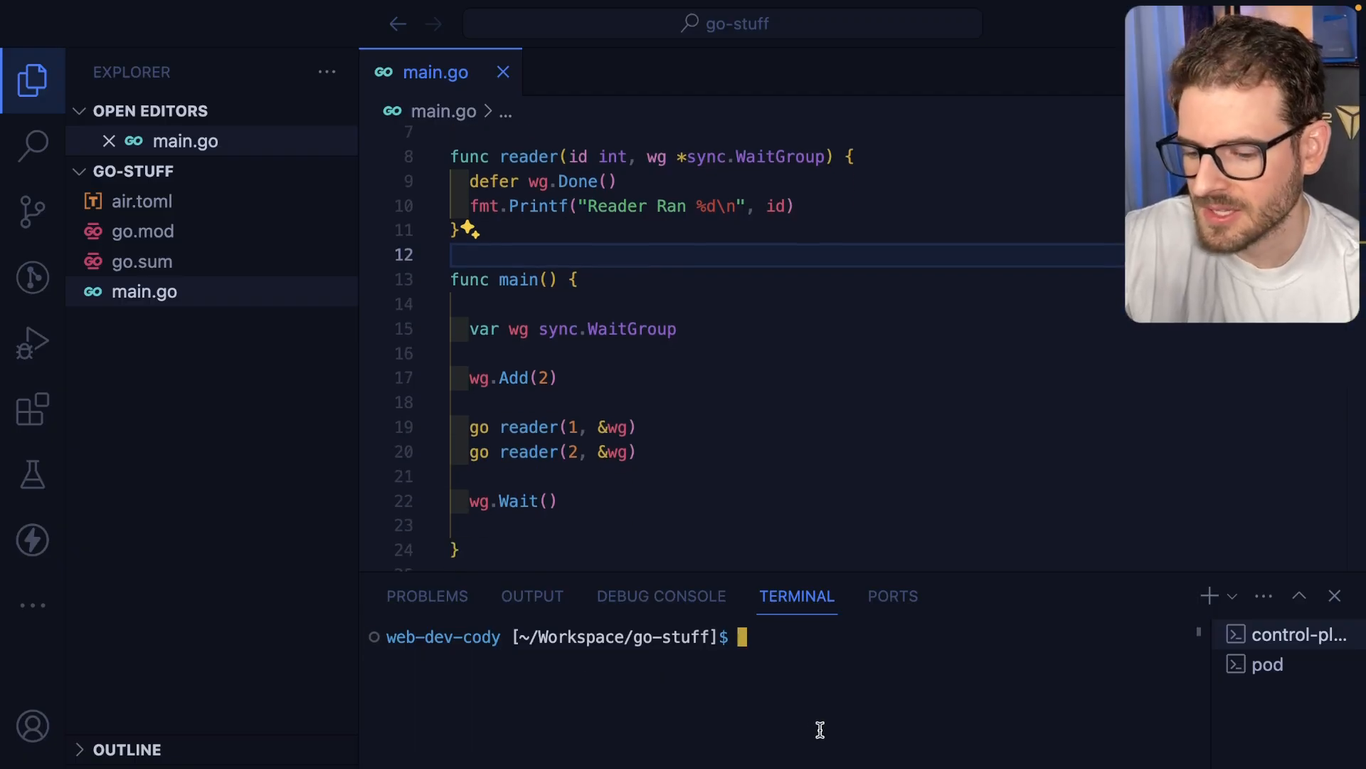
text(go run main.go)
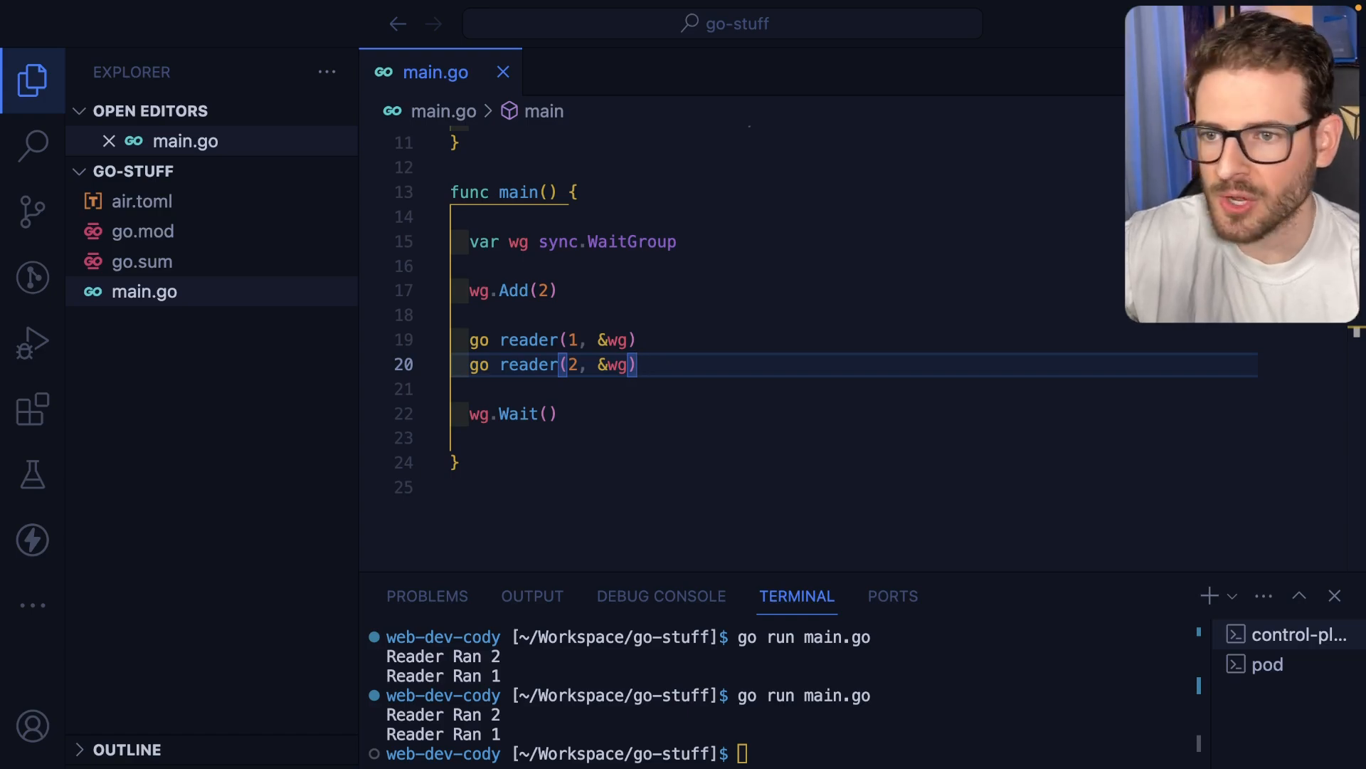
mouse_move(672, 326)
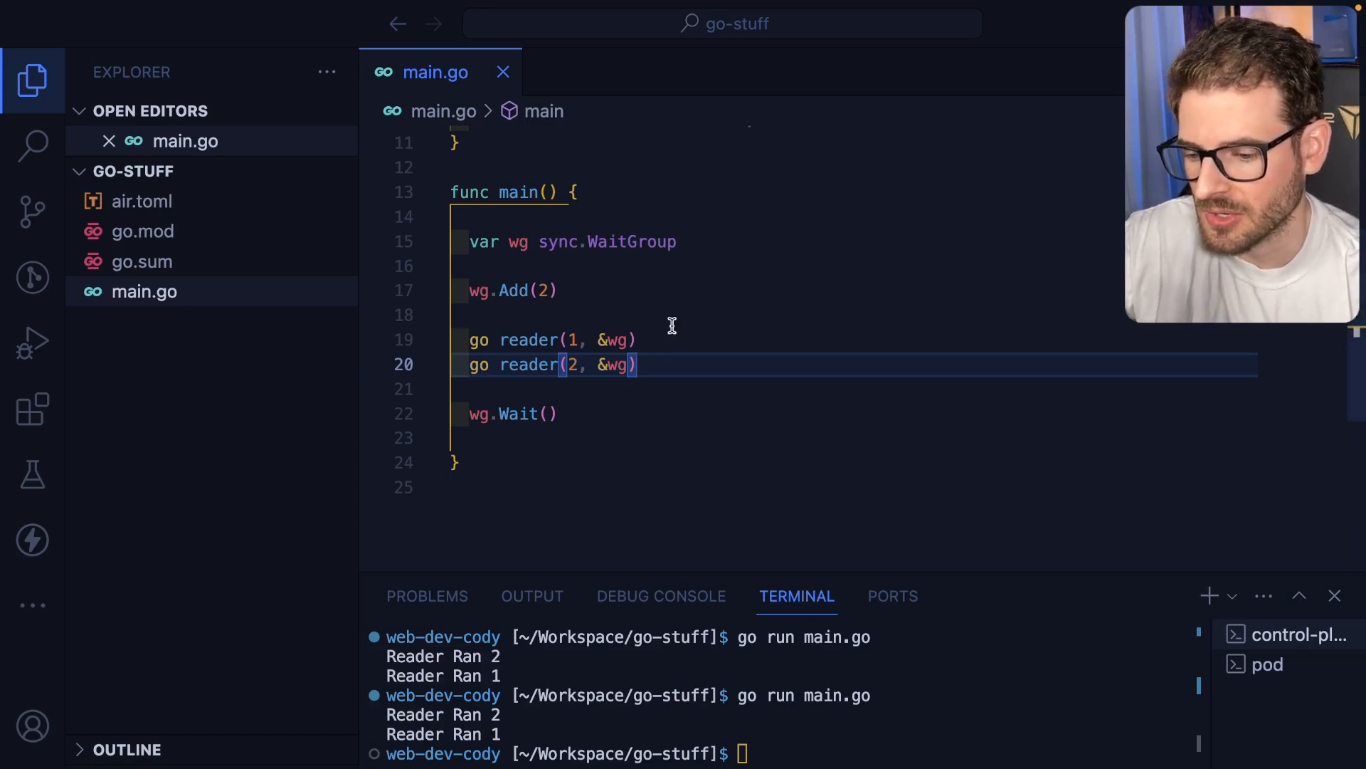
- Create ch := make(chan int), pass ch to the reader calls, and start a ch <-chan int parameter
key(Enter)
text(ch := make(chan int))
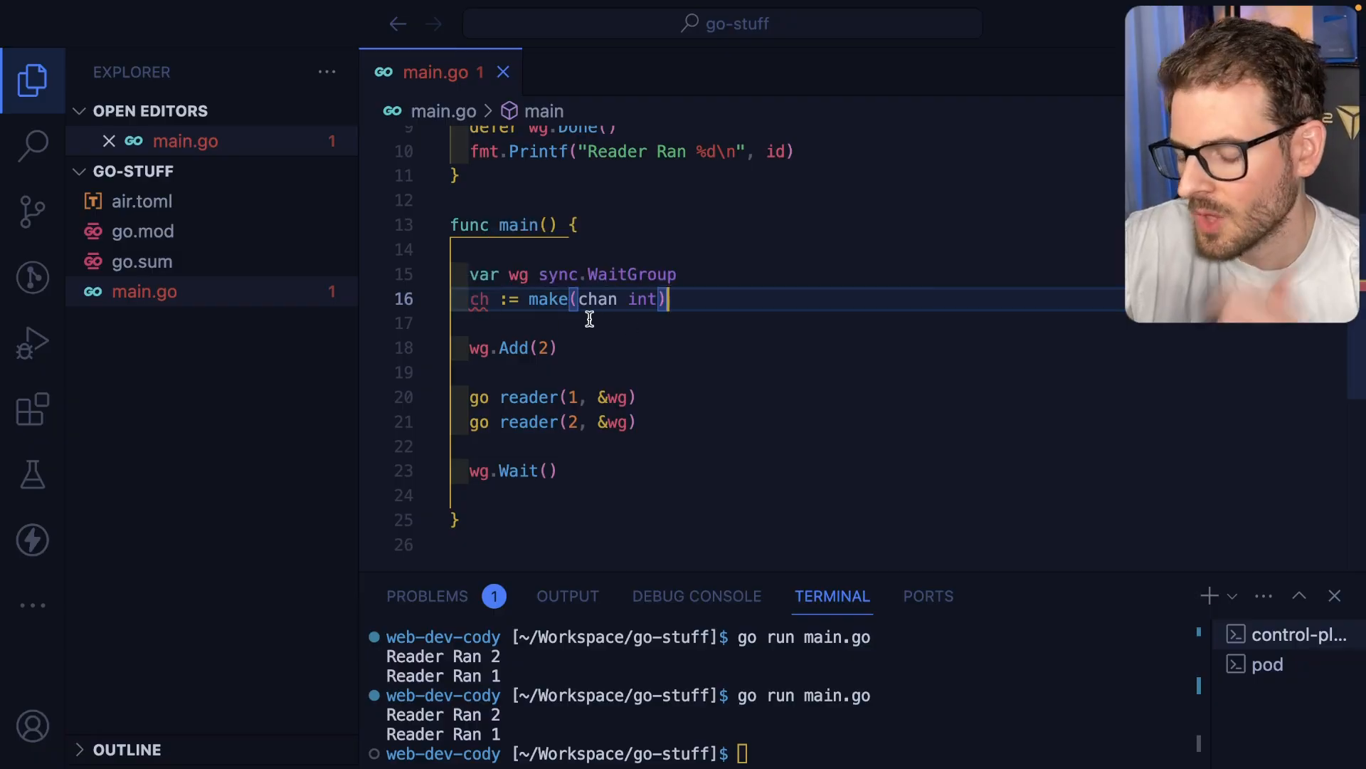
mouse_move(632, 298)
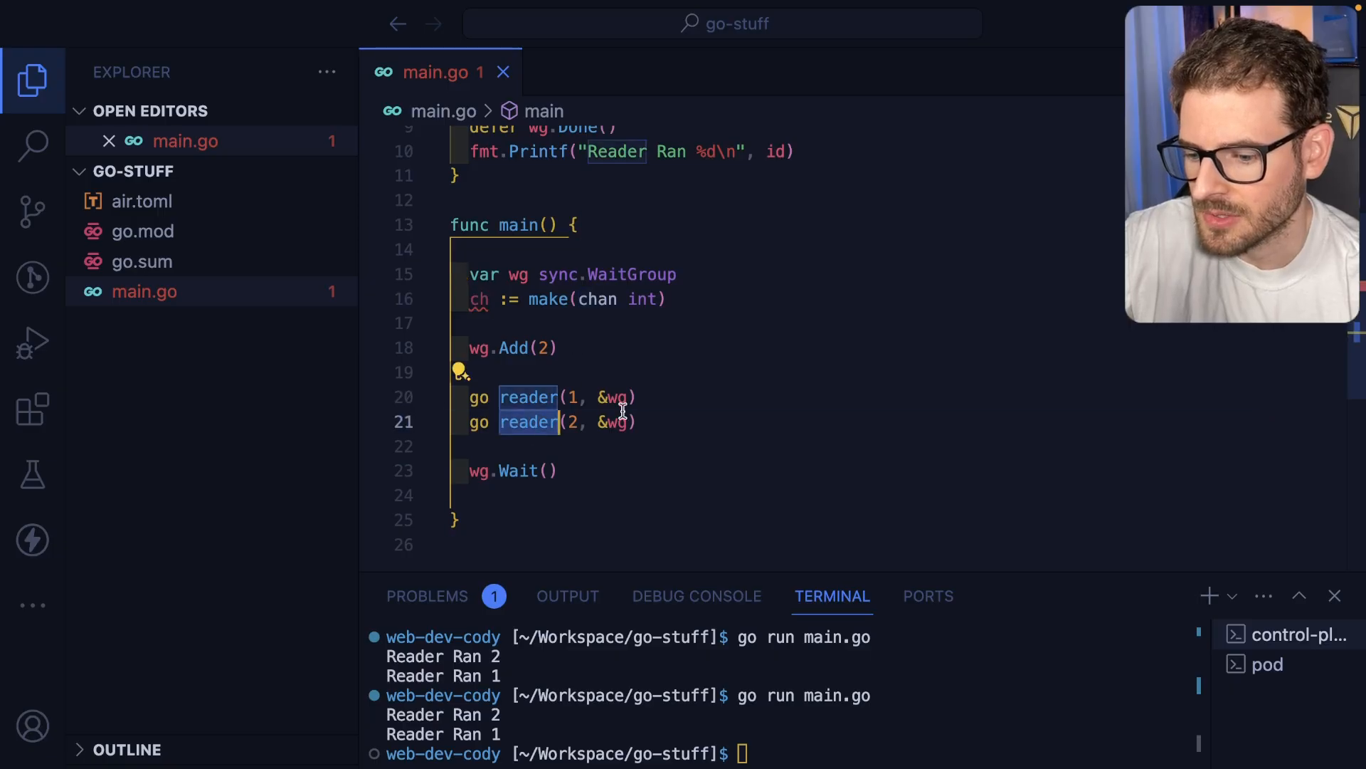
text(ch,)
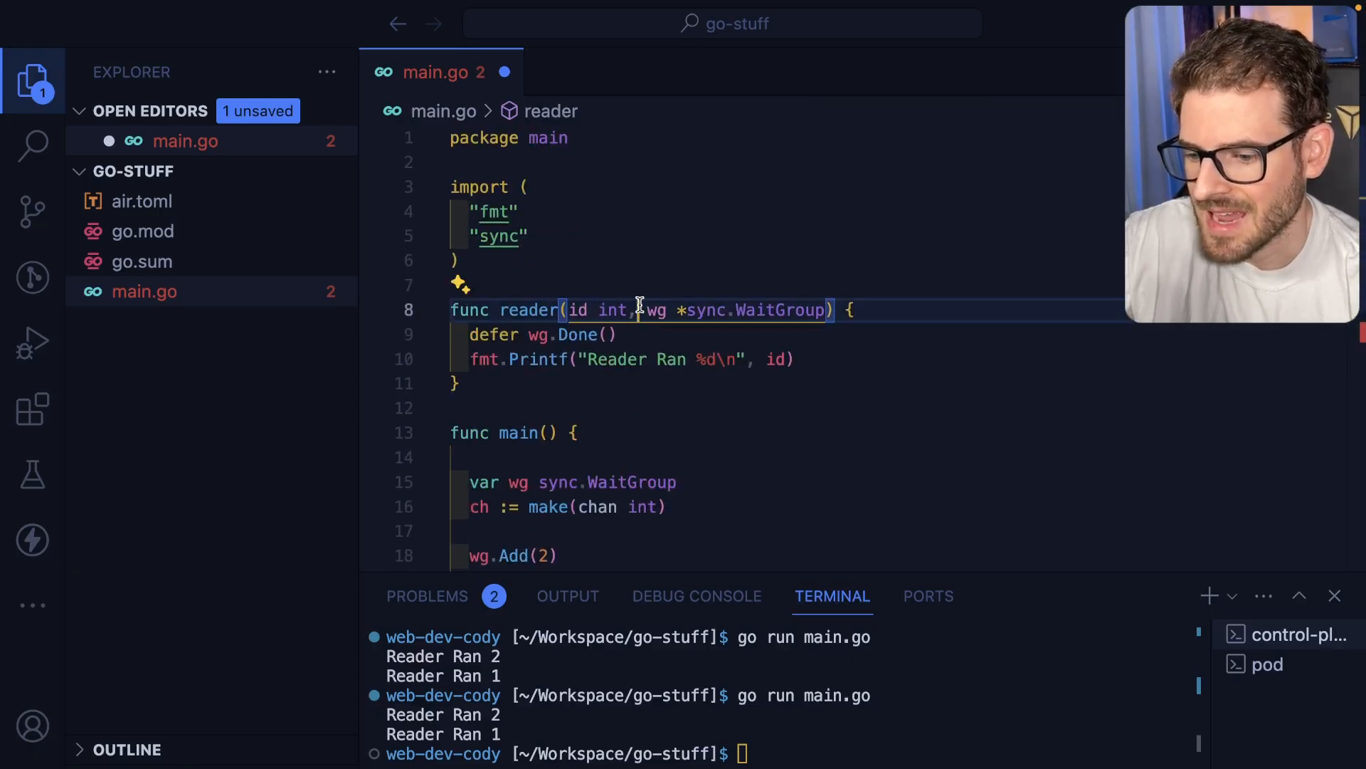
text(ch <-chan)
text(val, ok := <-ch)
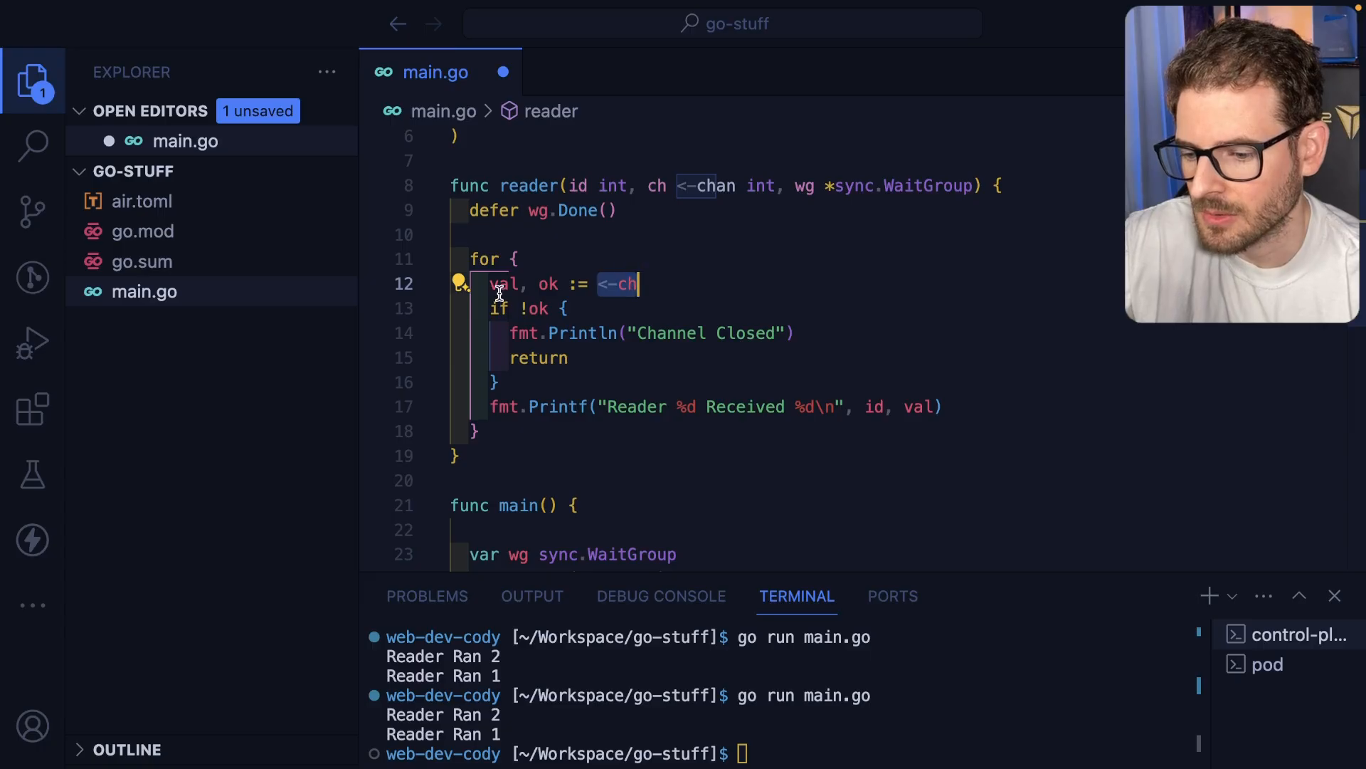
- Loop in reader on val, ok := <-ch, returning with "Channel Closed" when closed
double_click(504, 284)
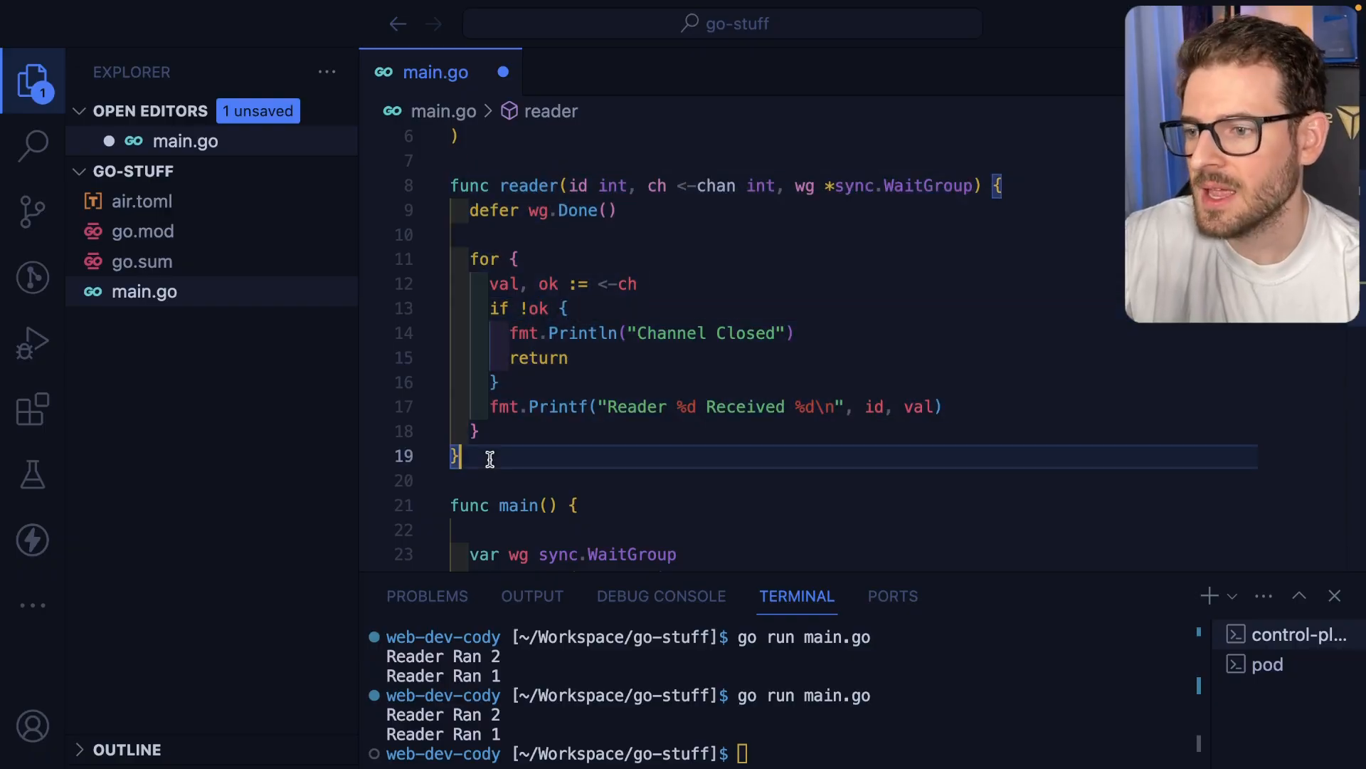
mouse_move(658, 340)
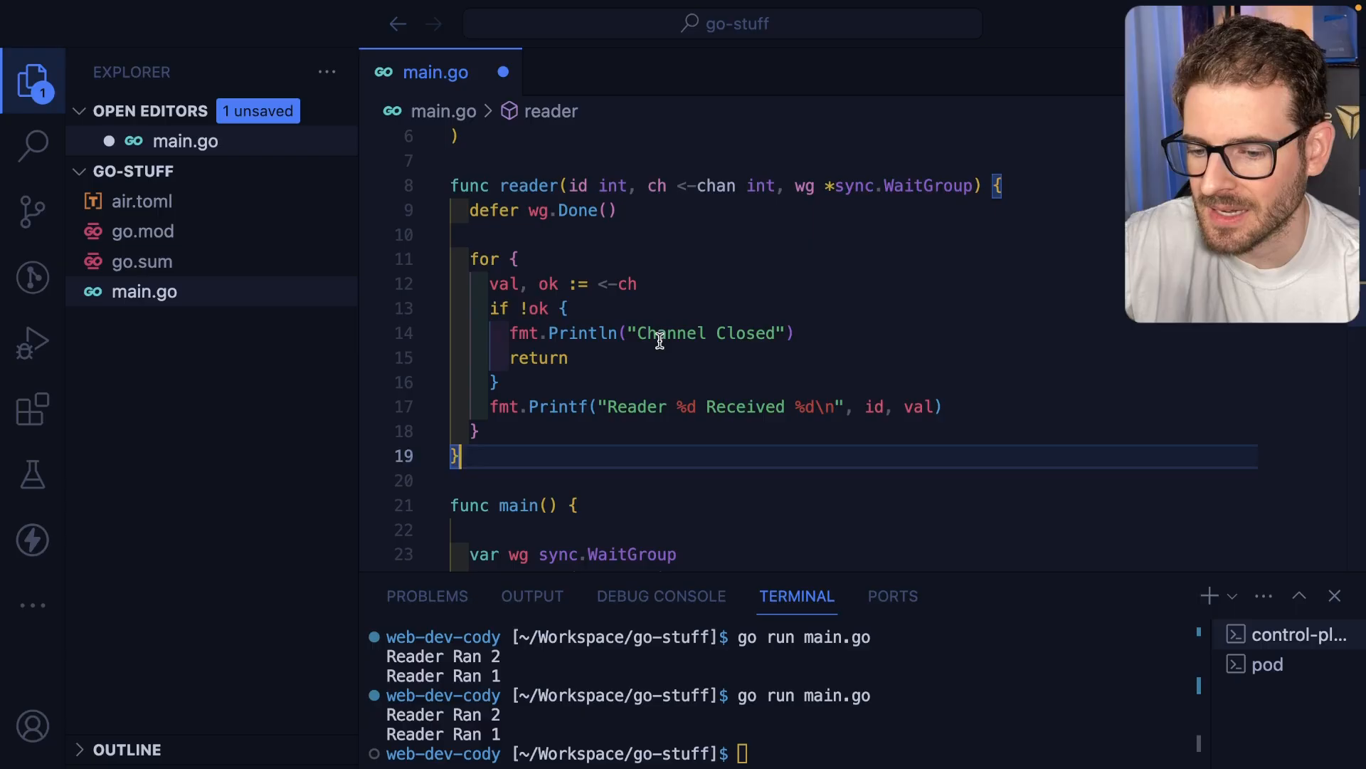
scroll(down, 3)
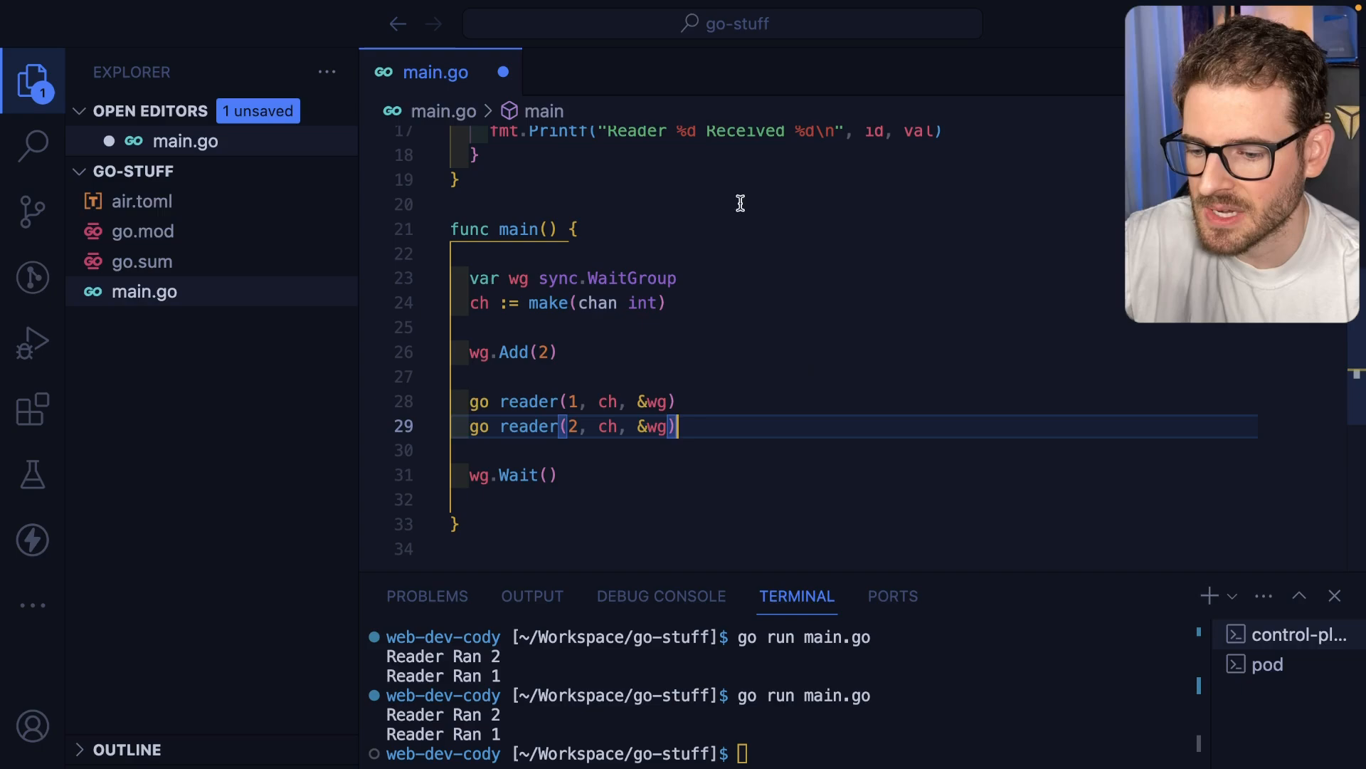
- Launch readers 3 and 4 with wg.Add(4), send 0–99 into ch, then close(ch)
key(Enter)
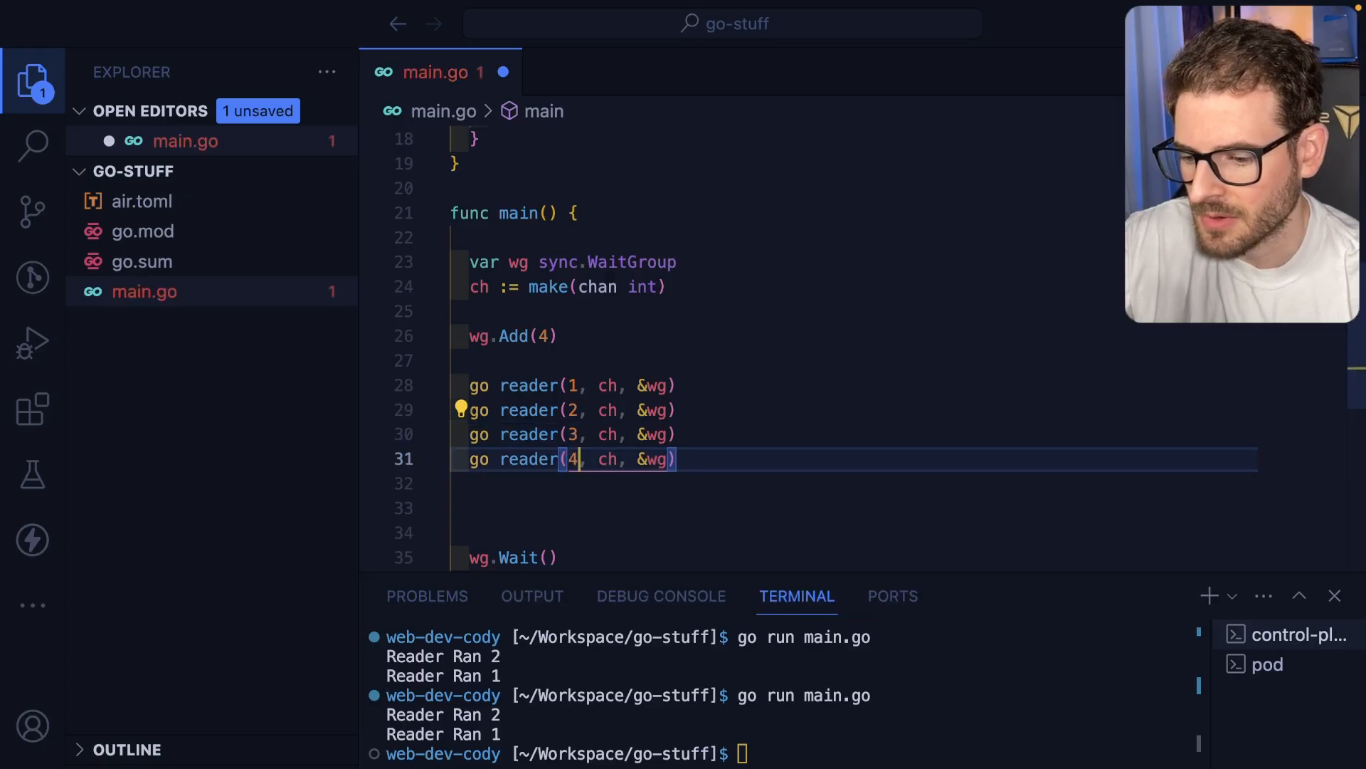
text(for i := 0; i < 100; i++ {)
text(ch <- )
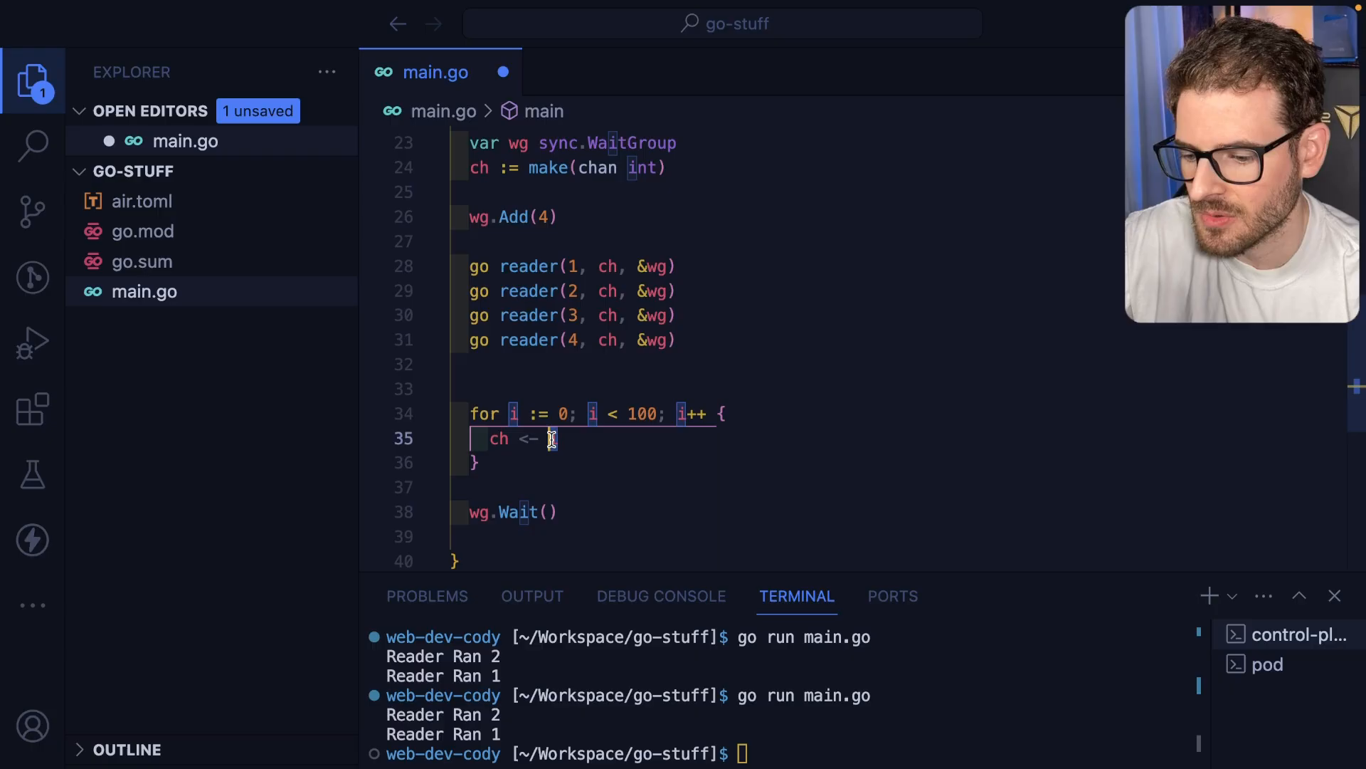
text(i)
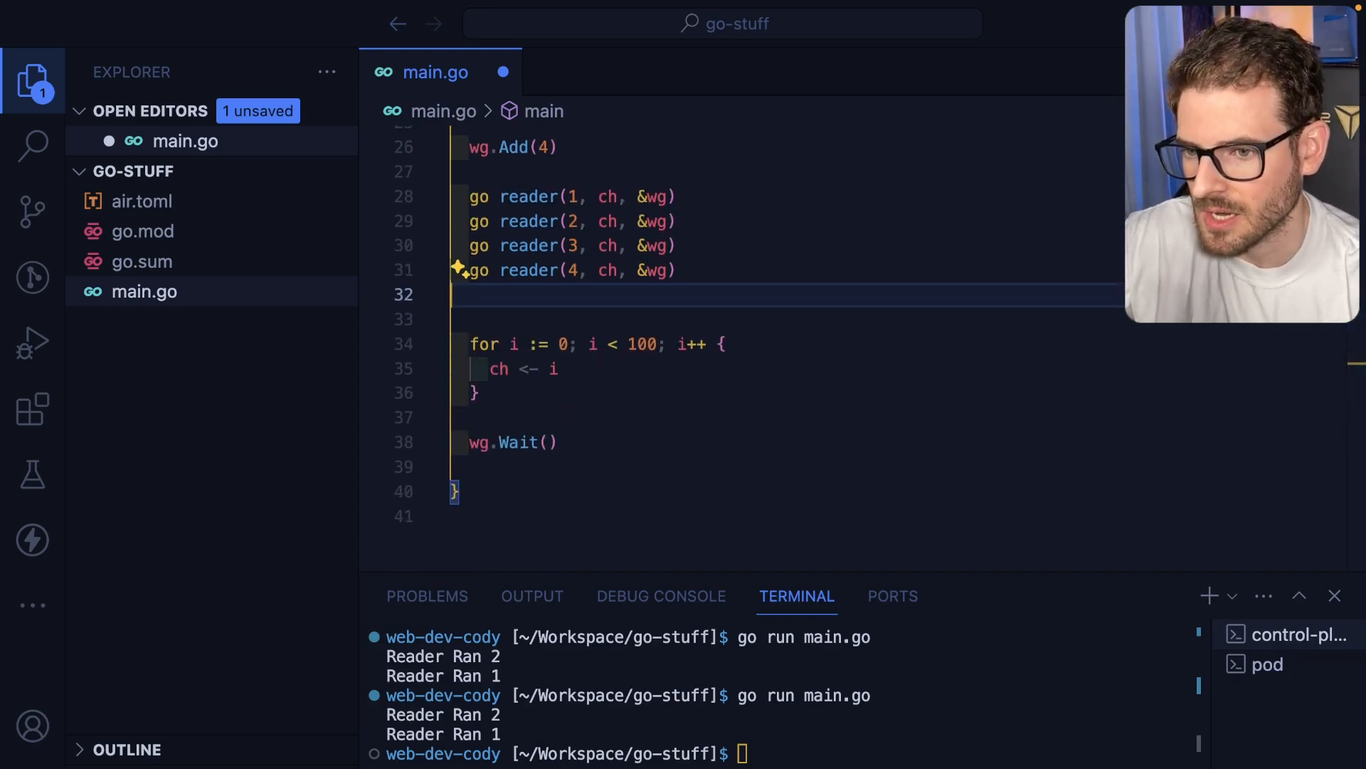
text(cl)
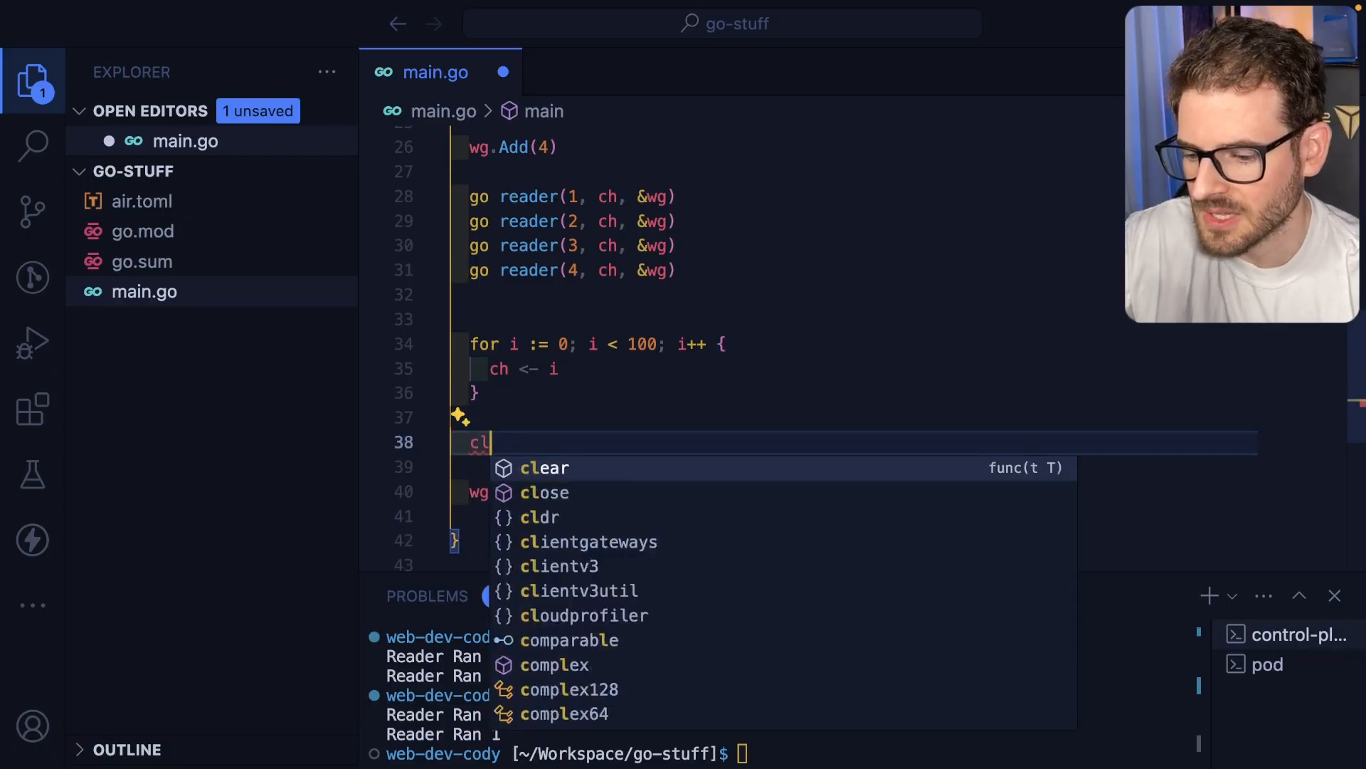
text(close(ch);)
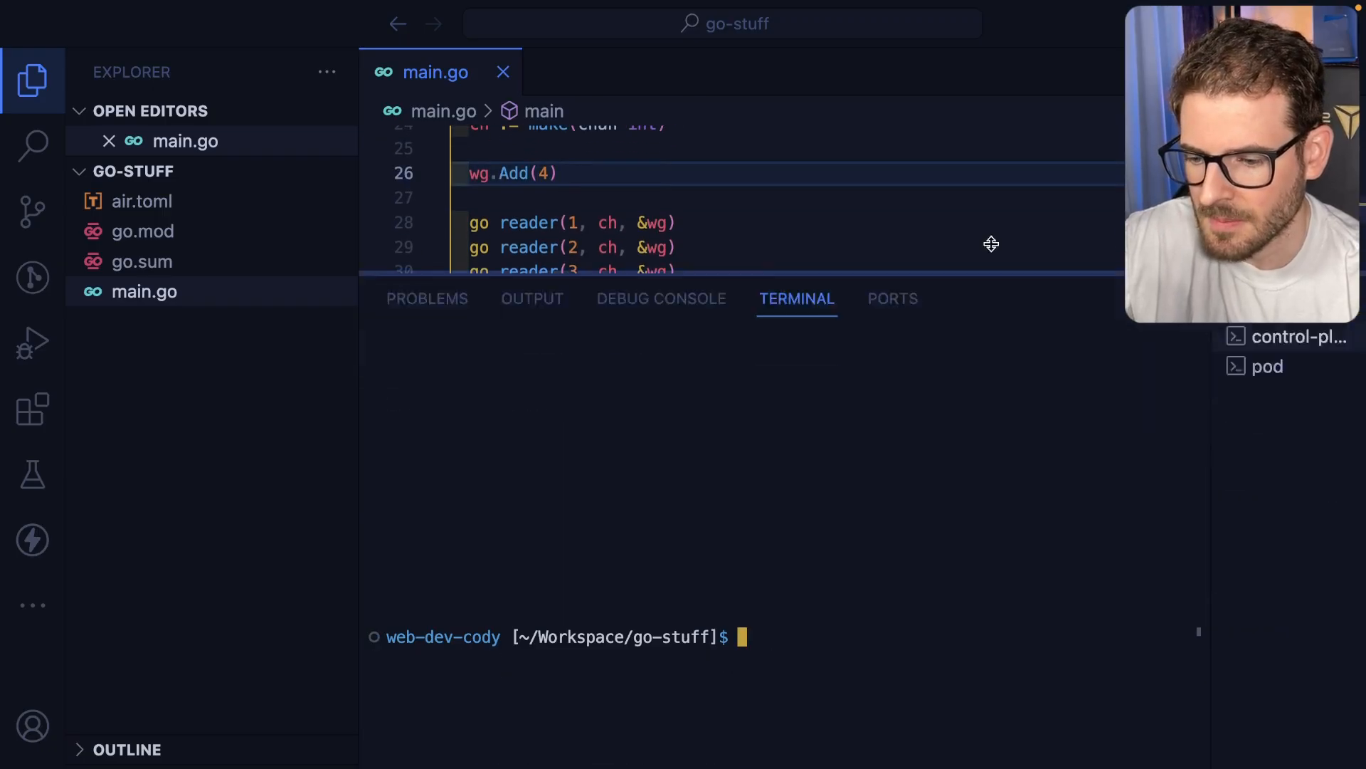
- Run go run main.go and scroll through the reader code
text(go run main.go)
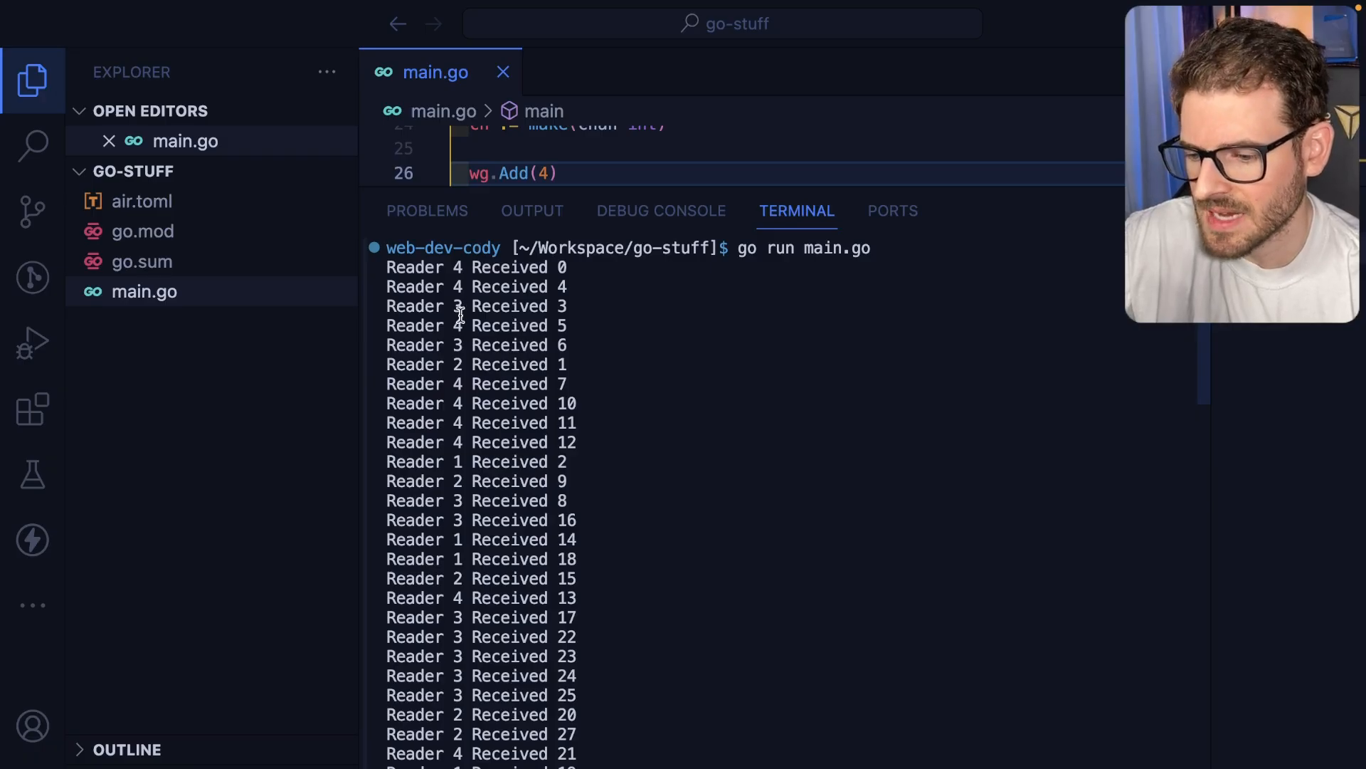
mouse_move(565, 375)
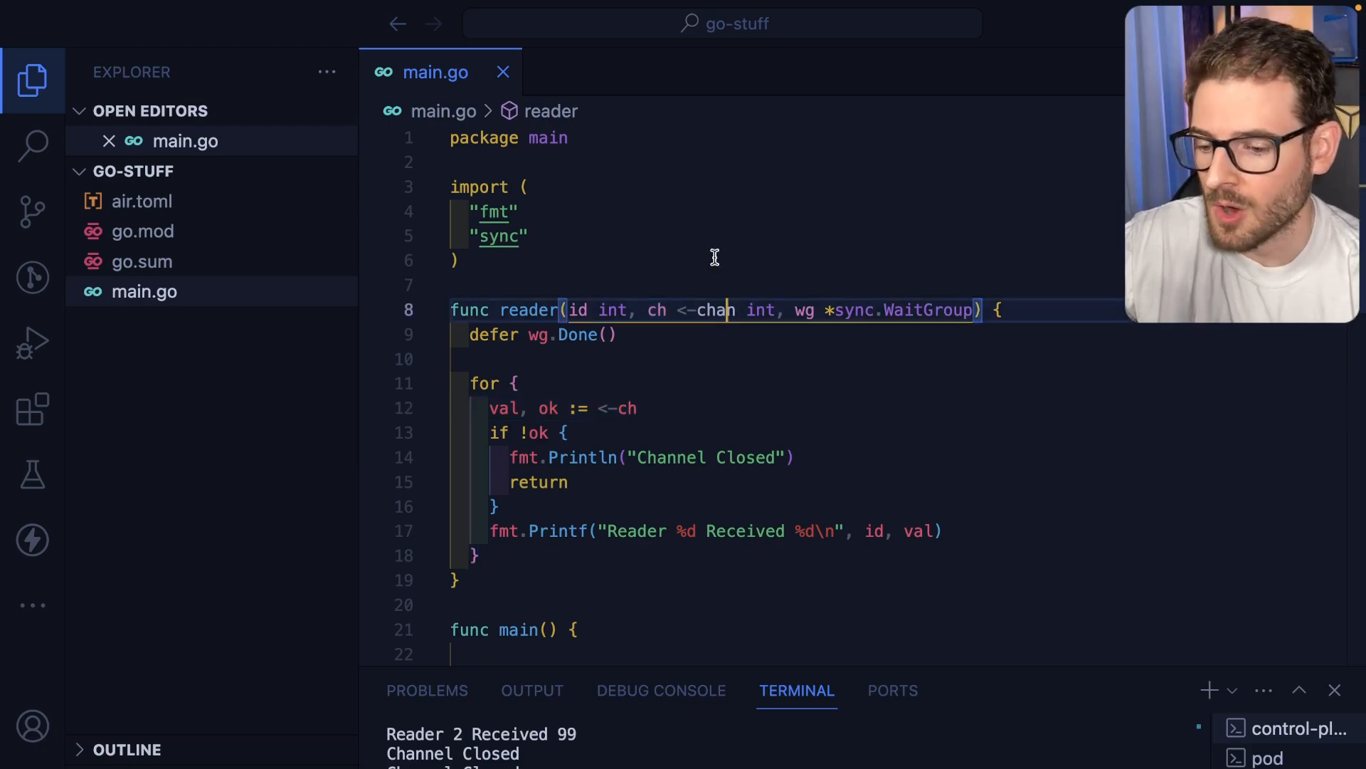
scroll(down, 3)
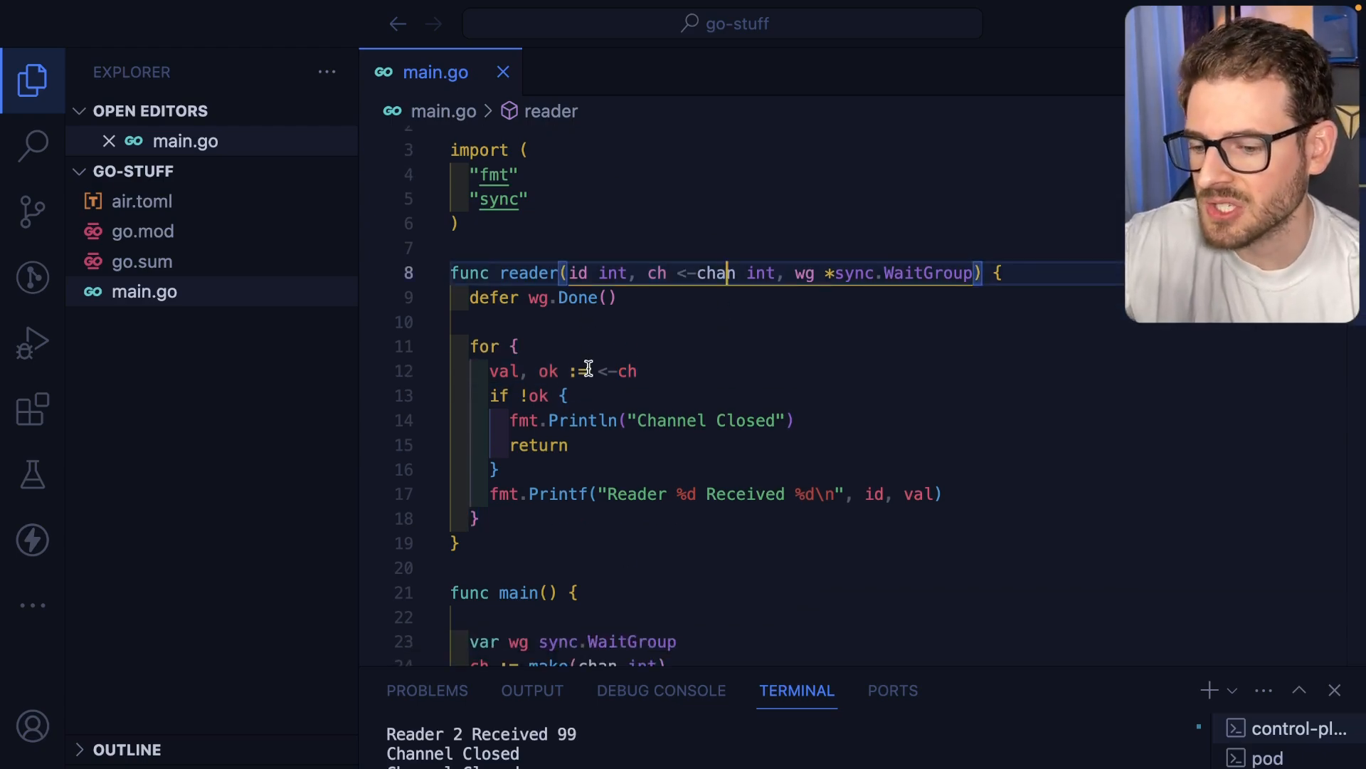
click(484, 346)
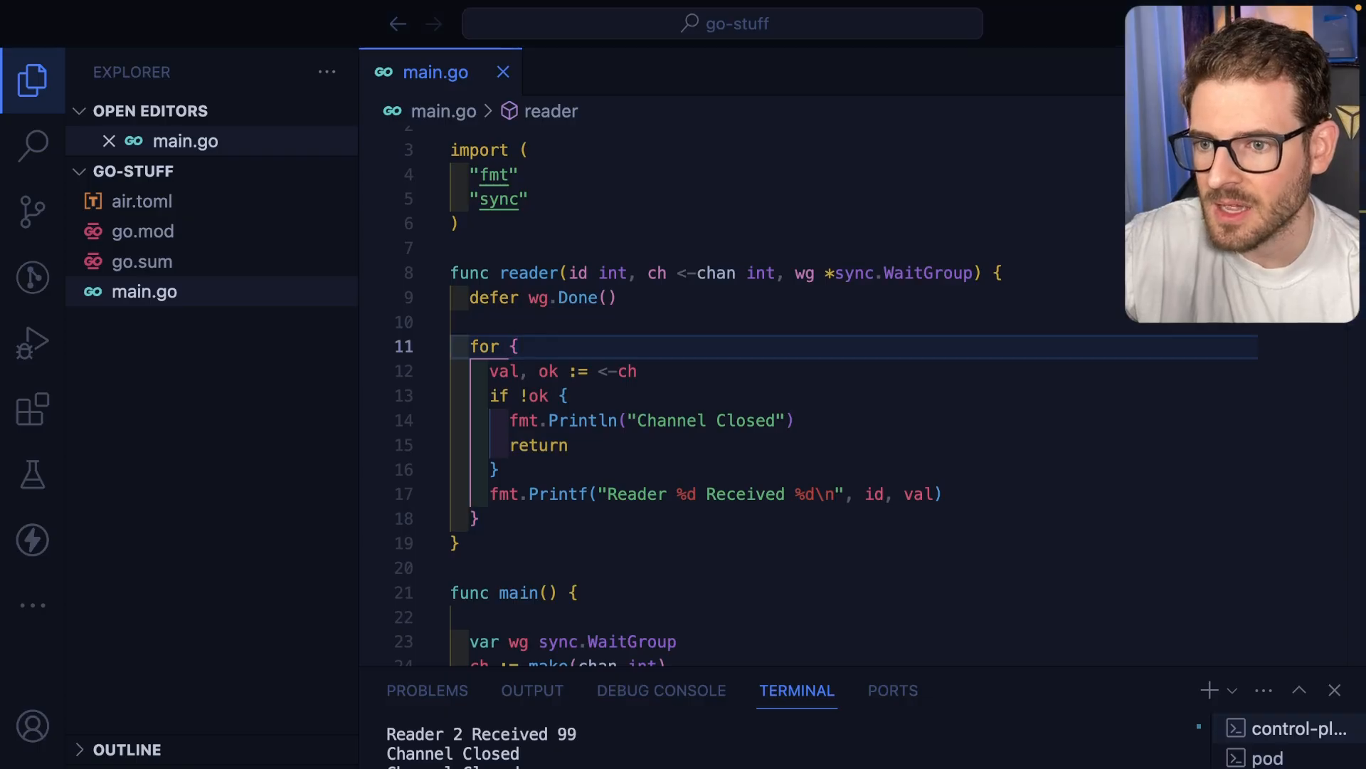
scroll(down, 3)
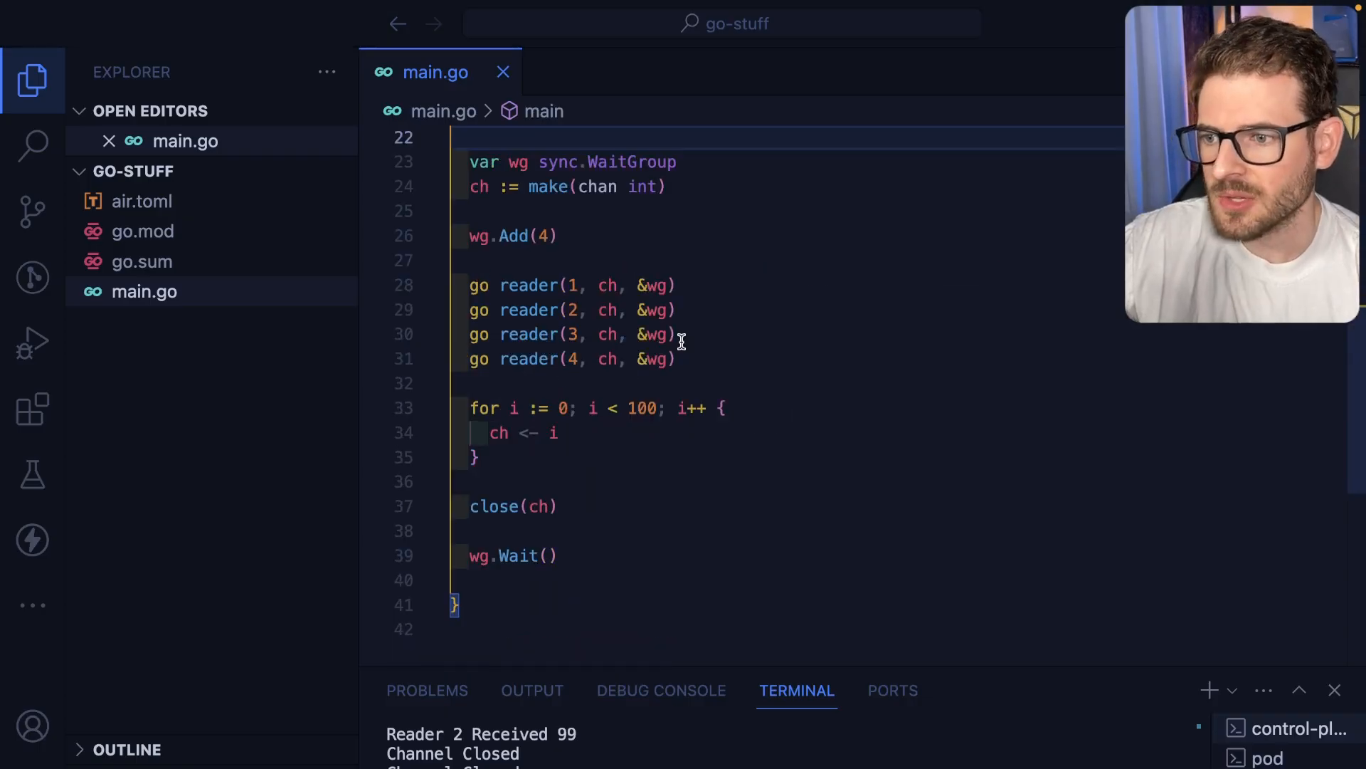